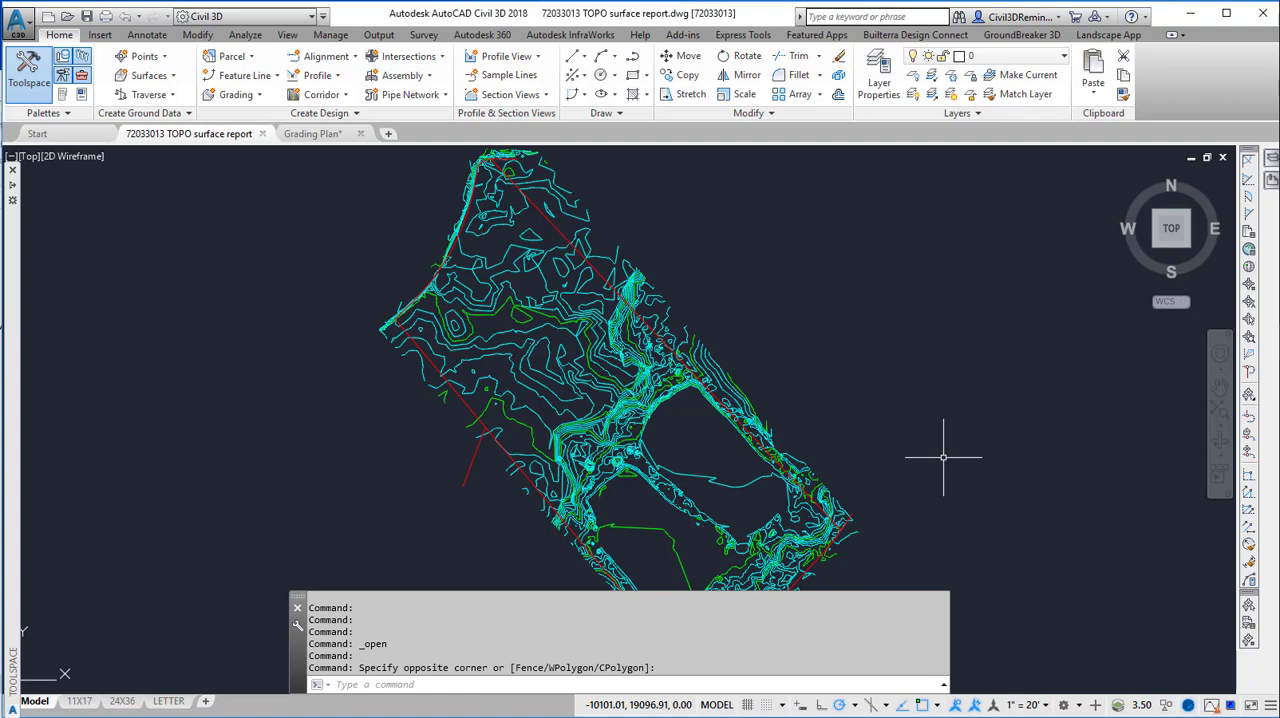
mouse_move(772, 414)
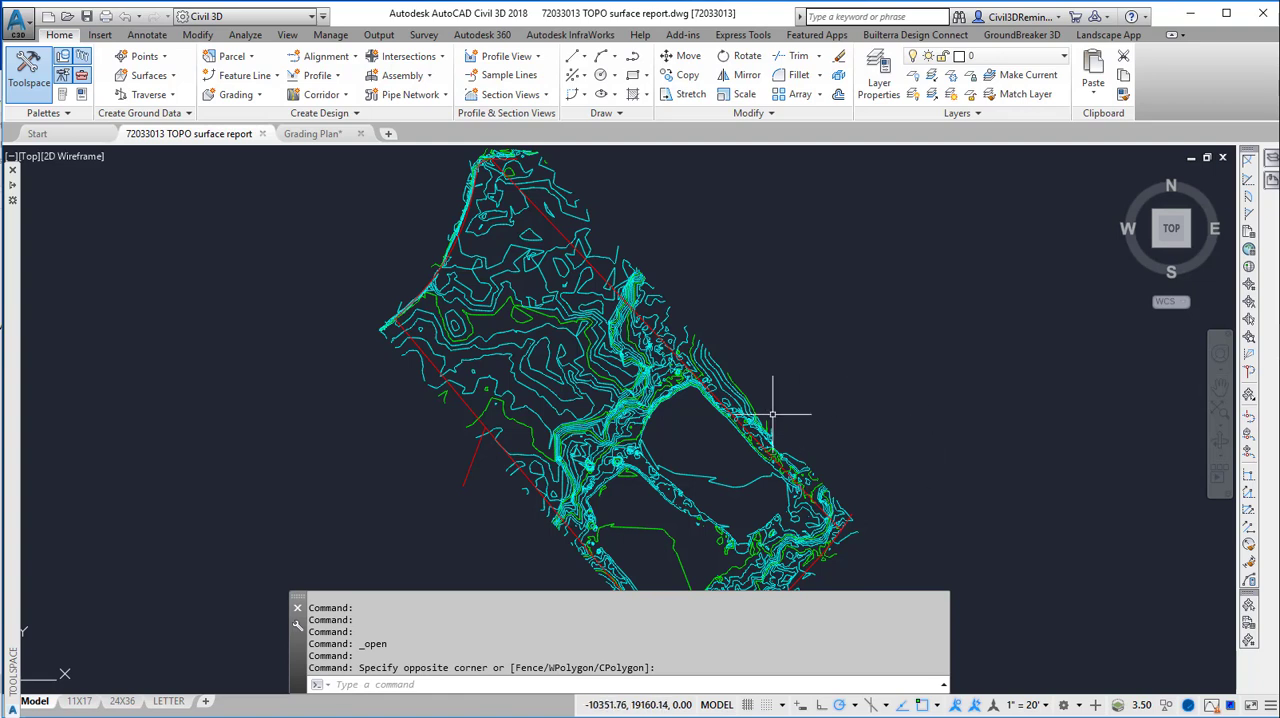
mouse_move(820, 480)
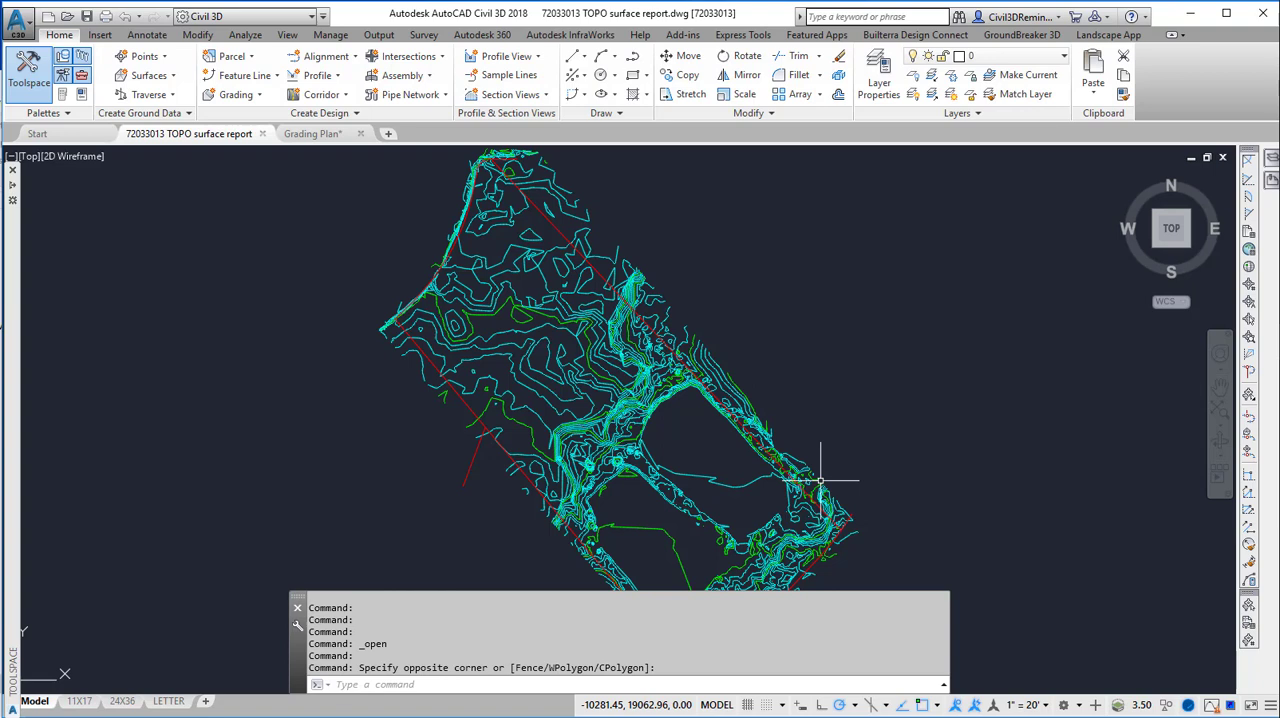
mouse_move(820, 480)
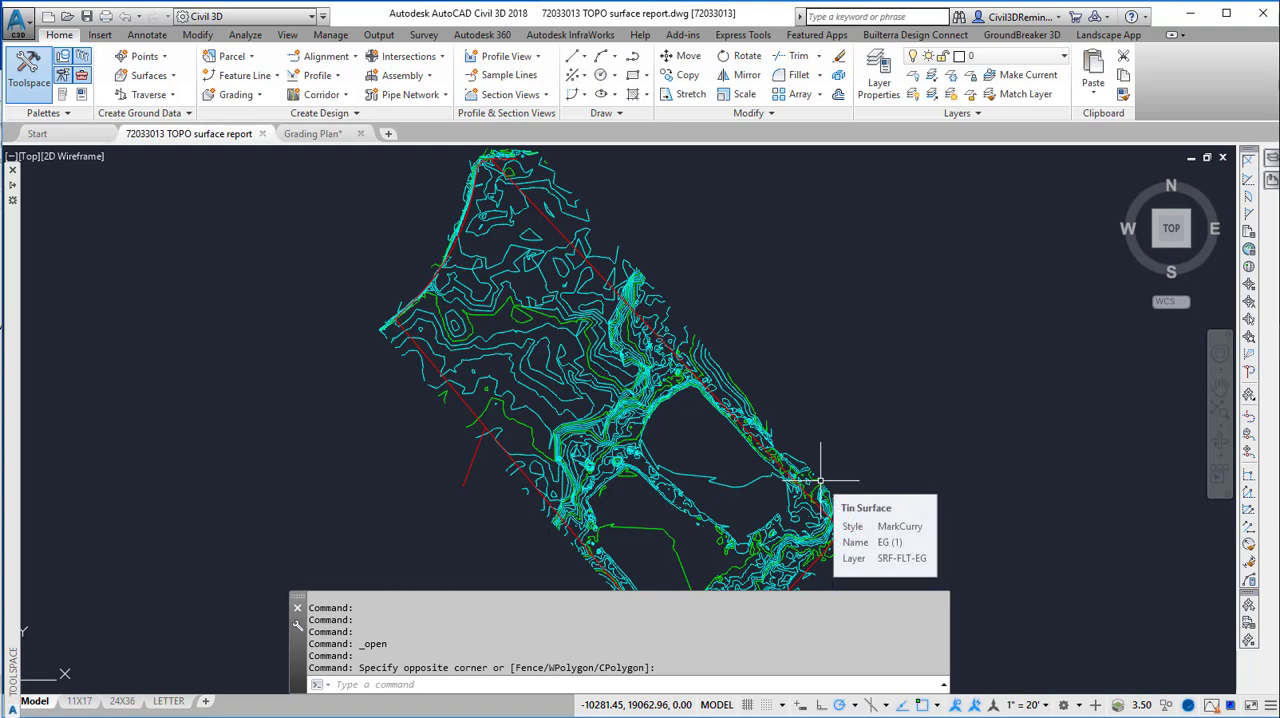
mouse_move(607, 250)
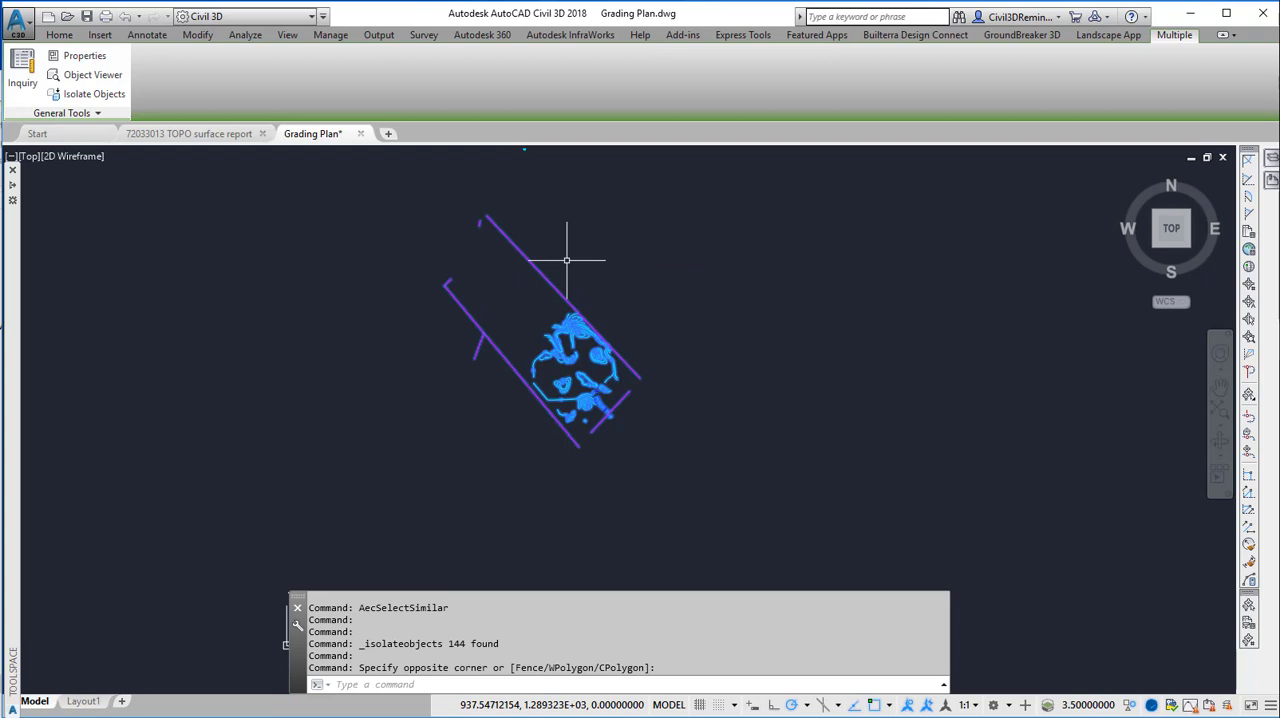
mouse_move(606, 242)
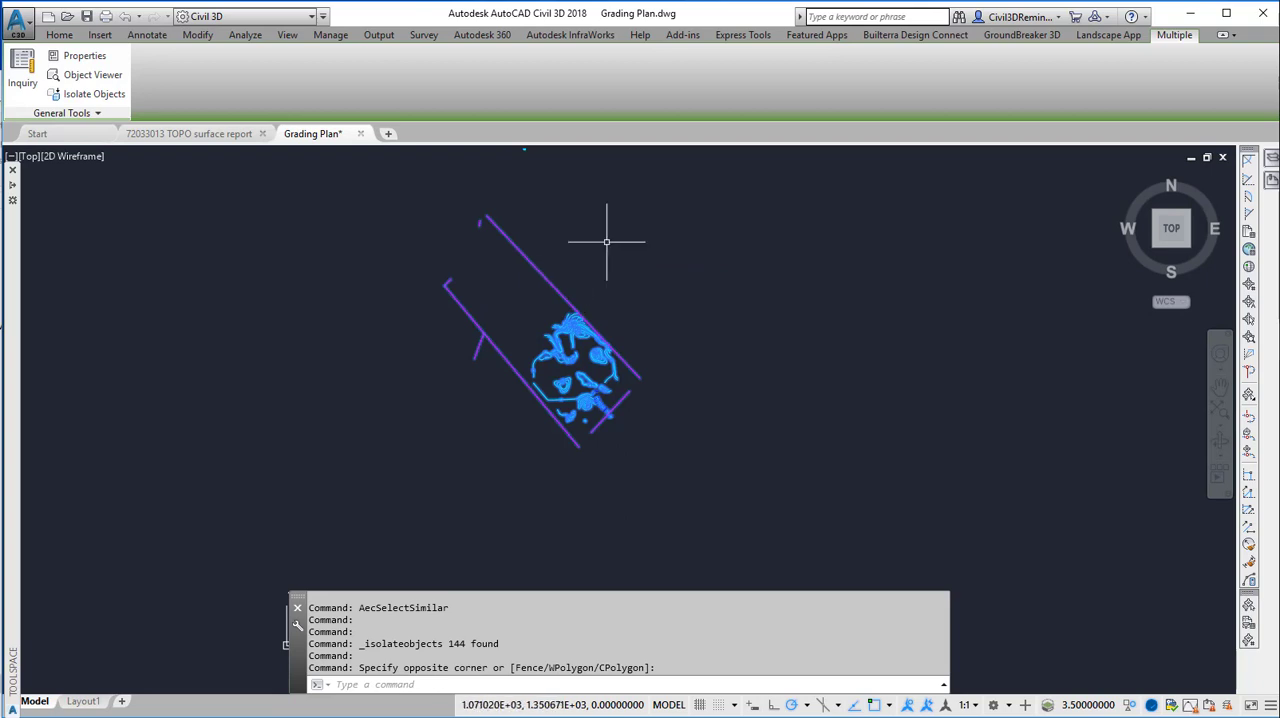
mouse_move(606, 238)
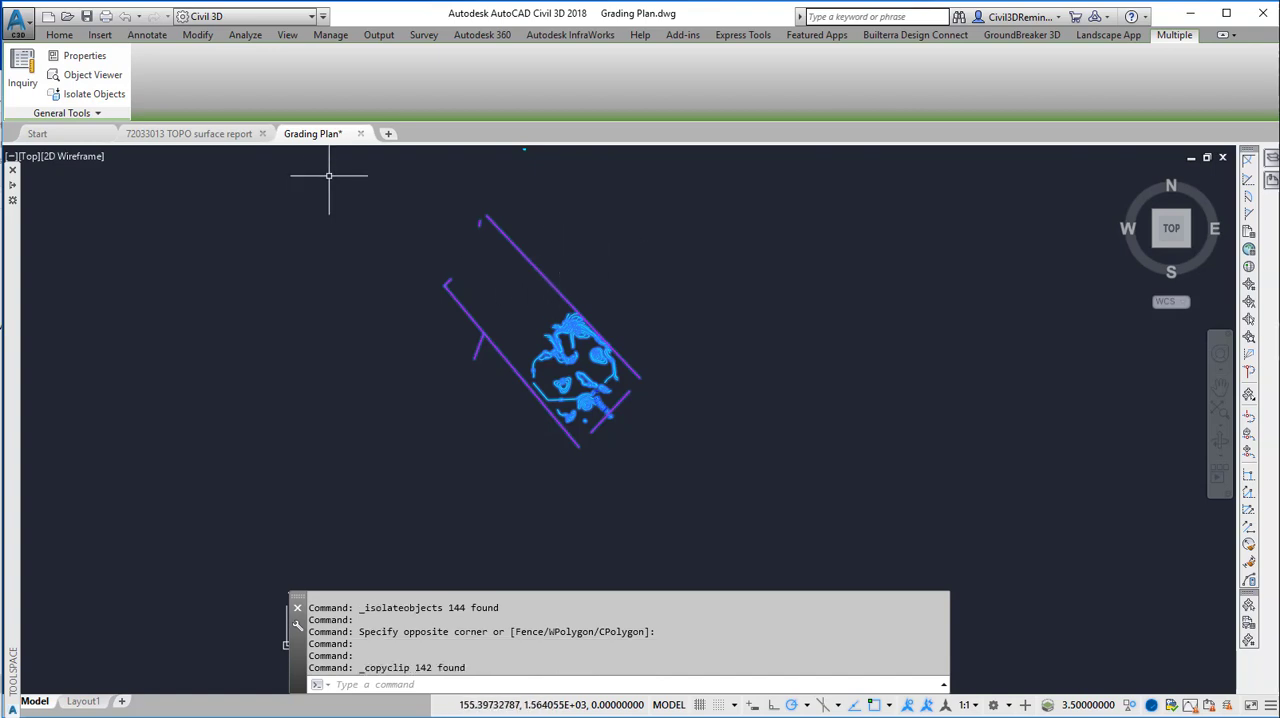
- Return to the TOPO surface report drawing after copying the 142 isolated contour objects
left_click(189, 133)
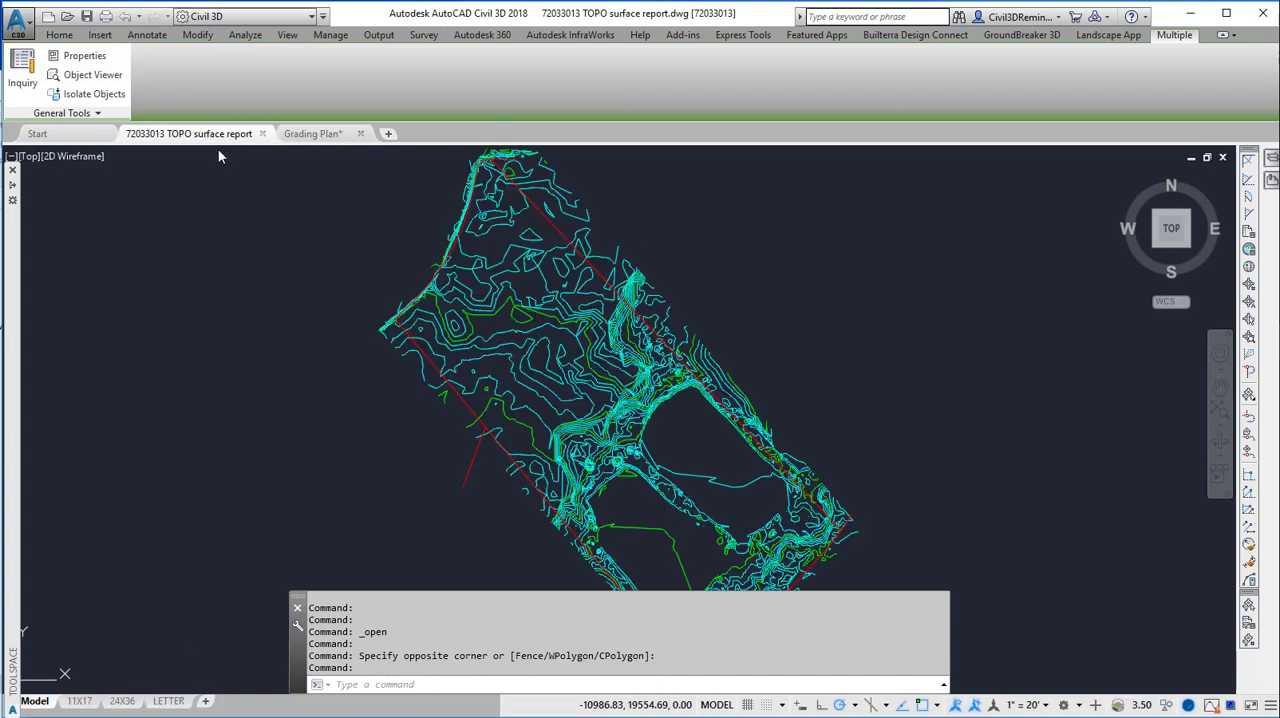
- Paste the copied Grading Plan contours into the TOPO surface report drawing
left_click(59, 35)
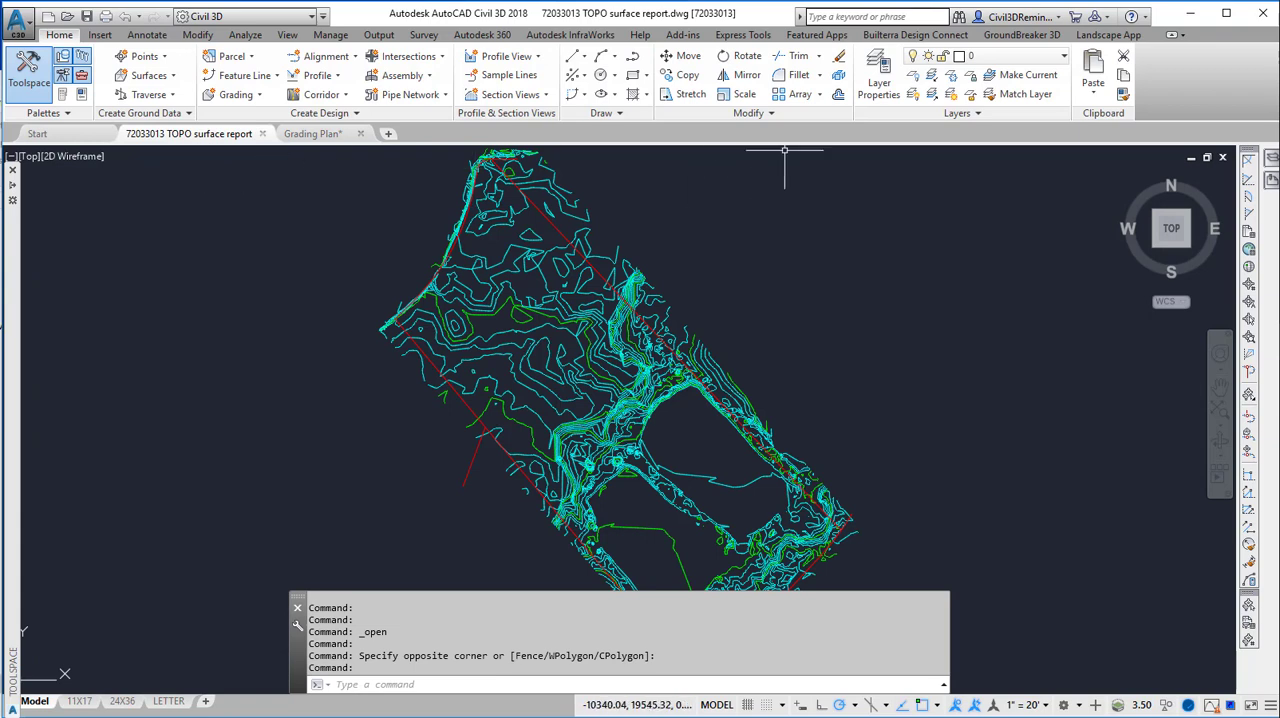
left_click(1093, 95)
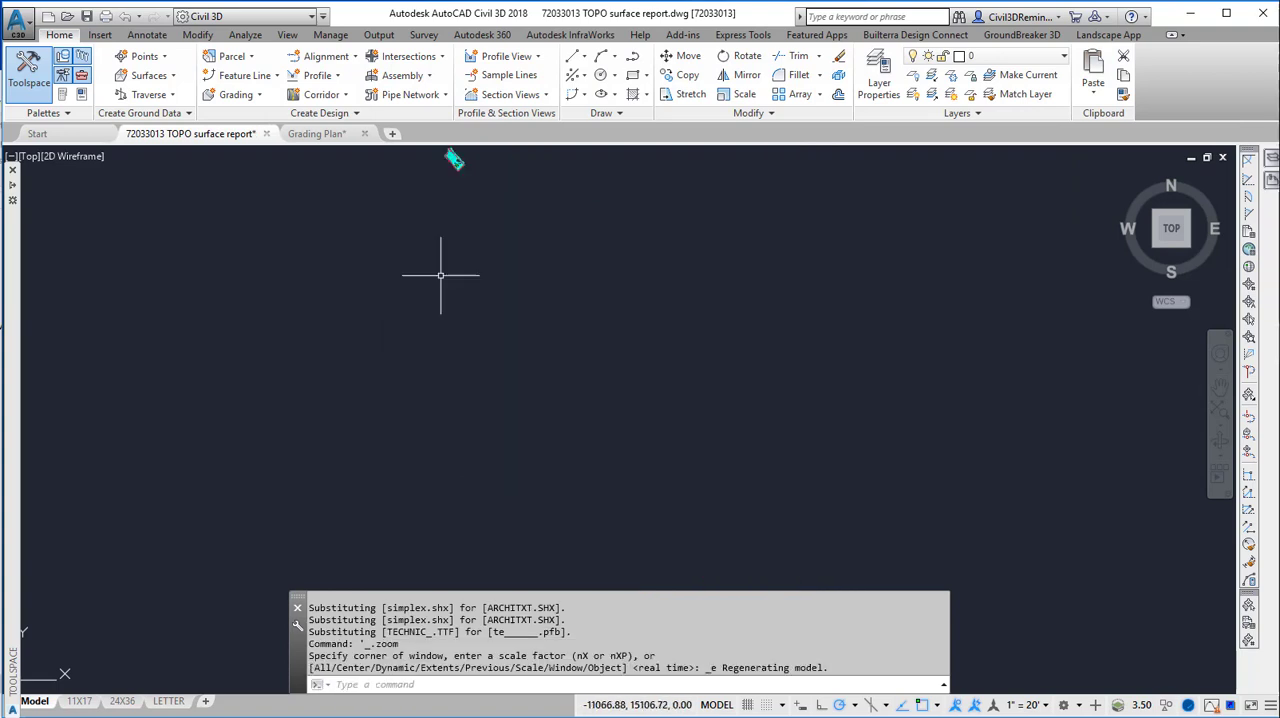
mouse_move(628, 322)
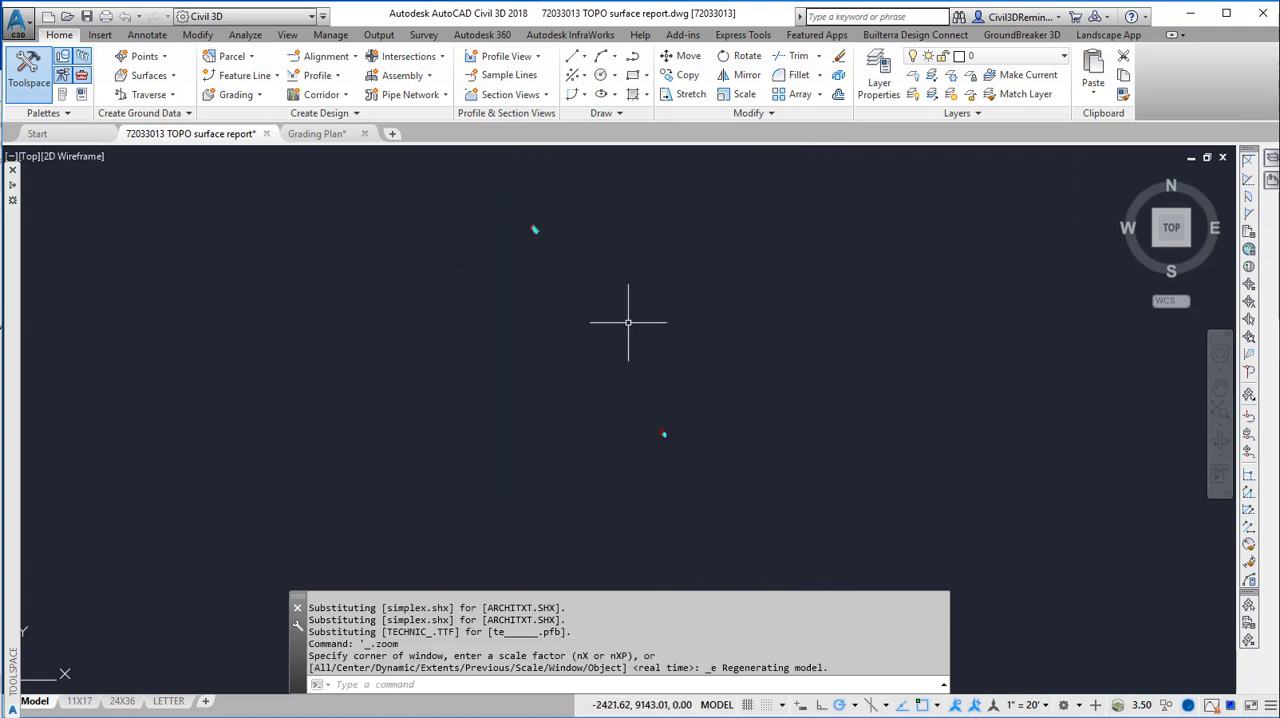
mouse_move(565, 259)
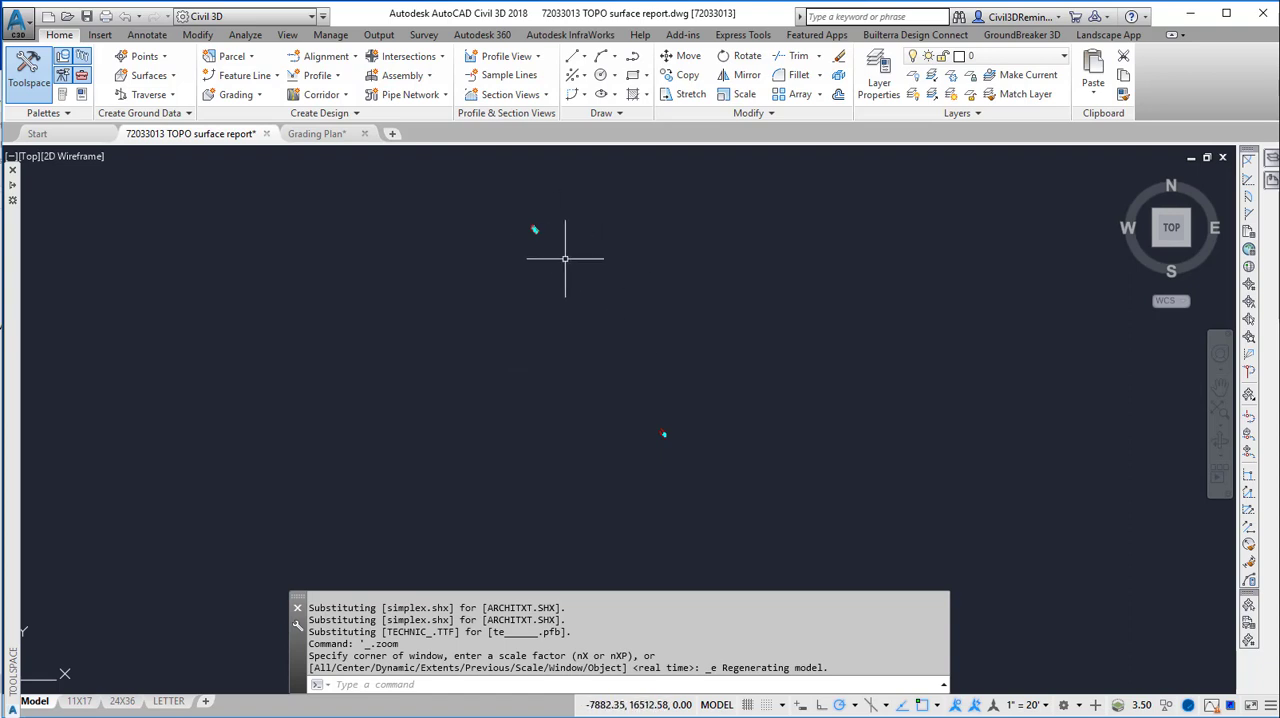
left_click(287, 34)
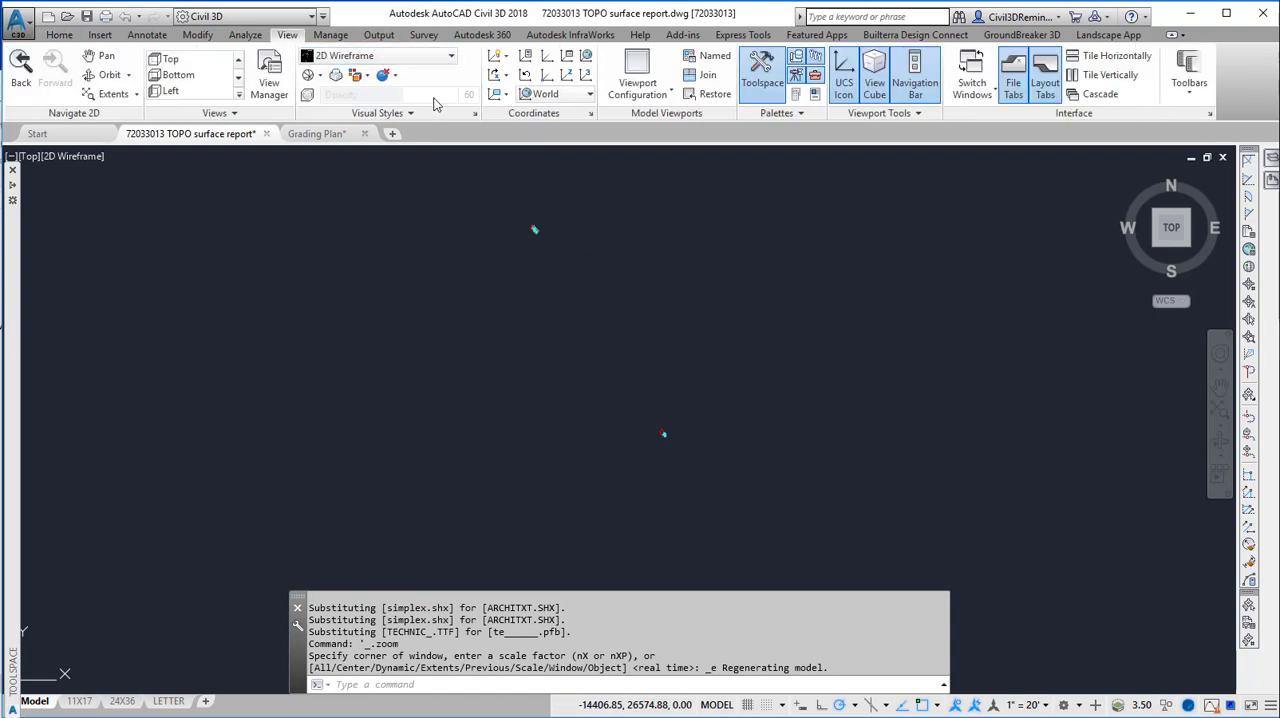
- Split the view into a Two: Vertical viewport configuration
left_click(638, 75)
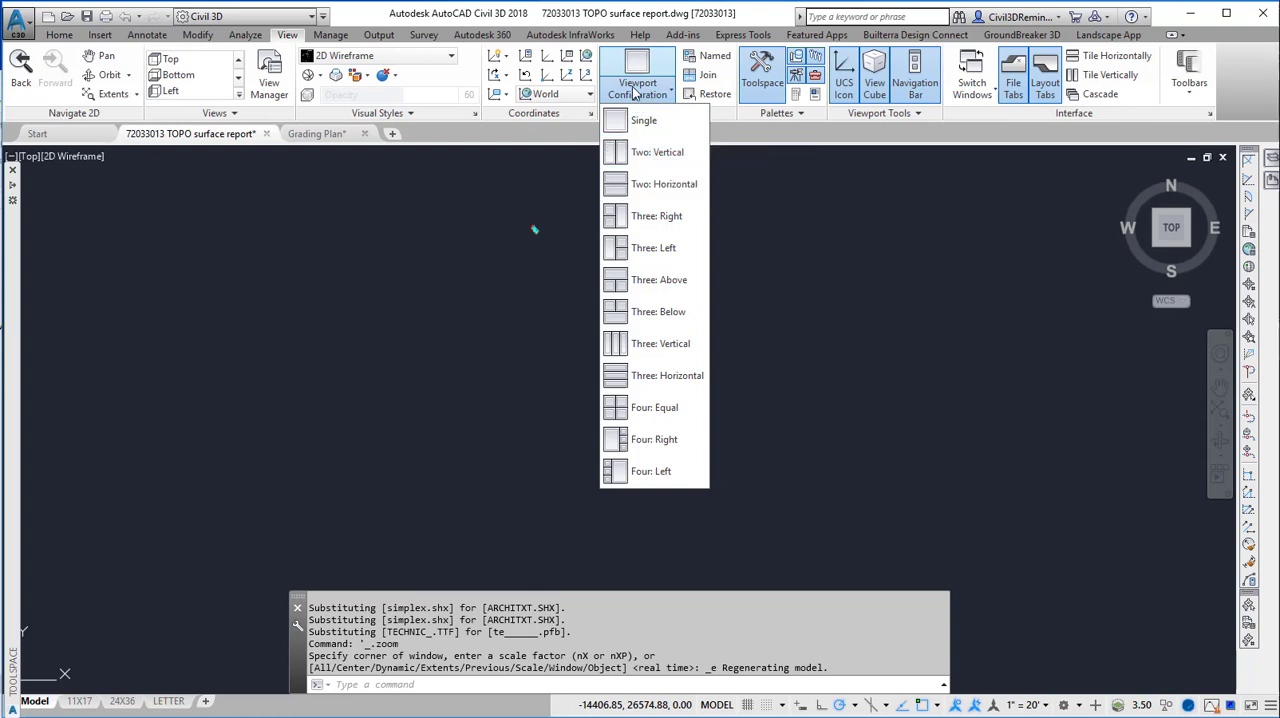
left_click(657, 152)
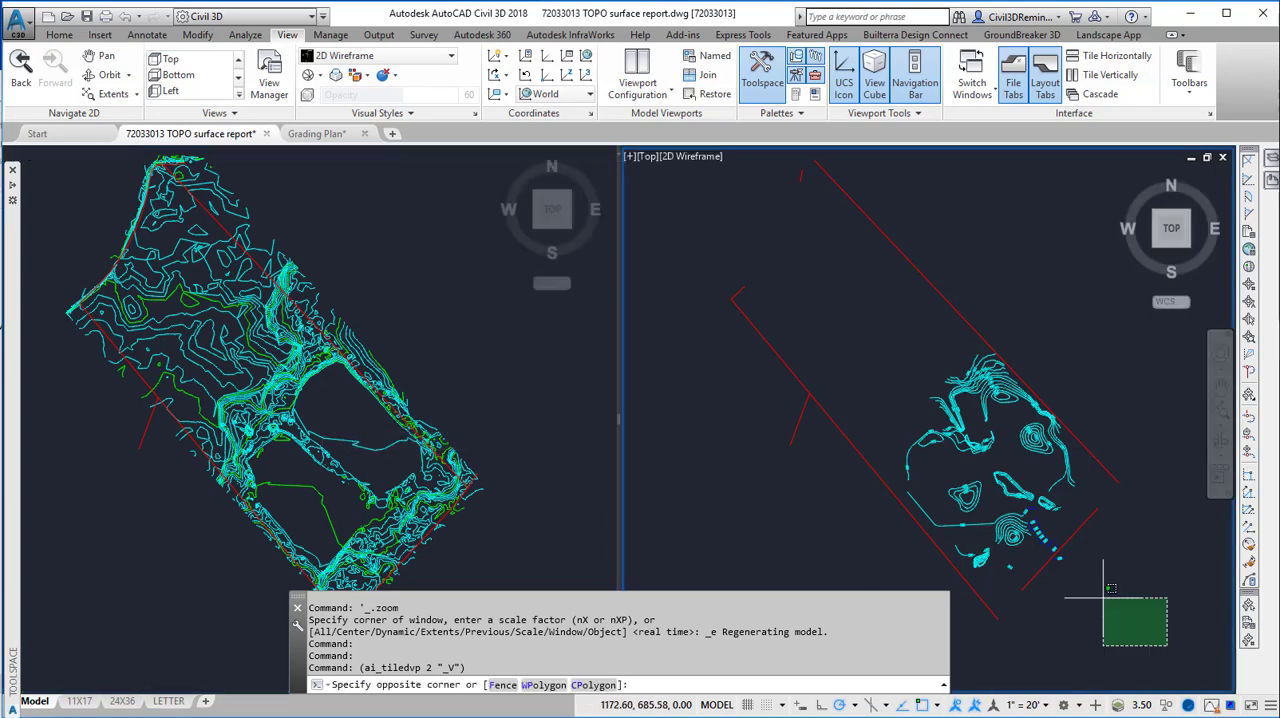
- Align the architect's contours to the survey property lines using two source-destination point pairs
left_click_drag(1110, 590, 700, 172)
type("ALIGN")
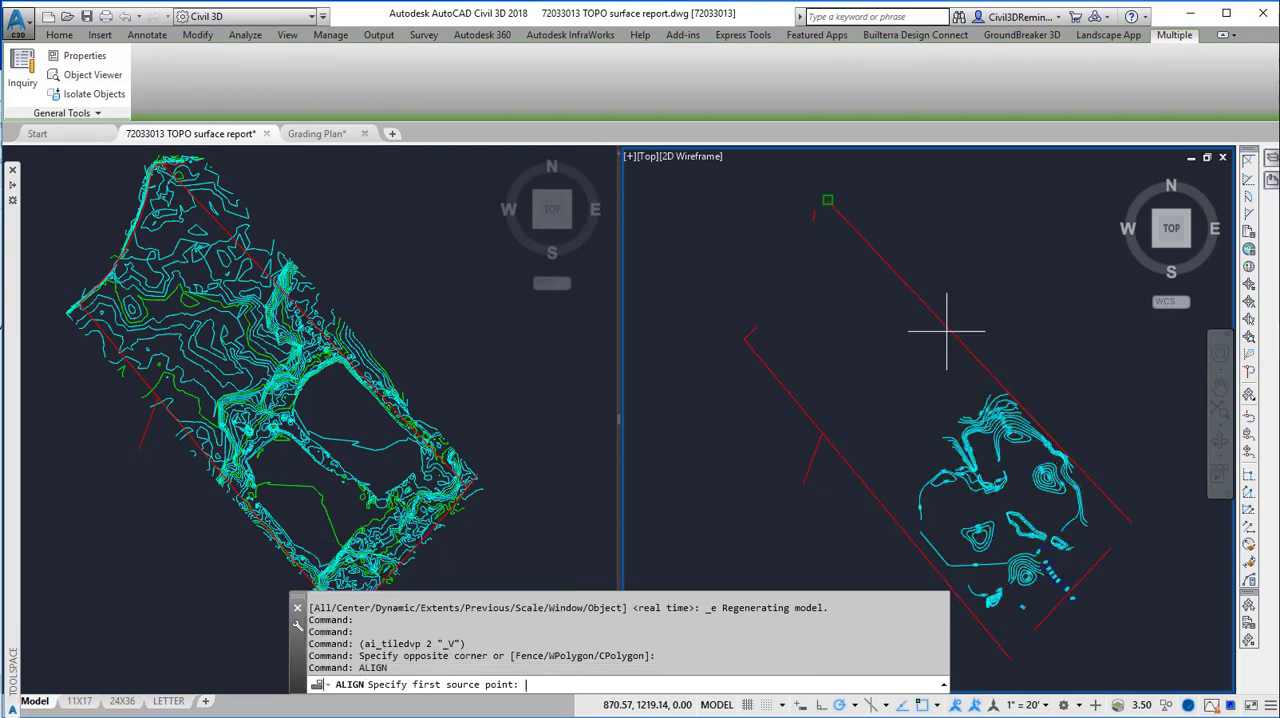
left_click(287, 34)
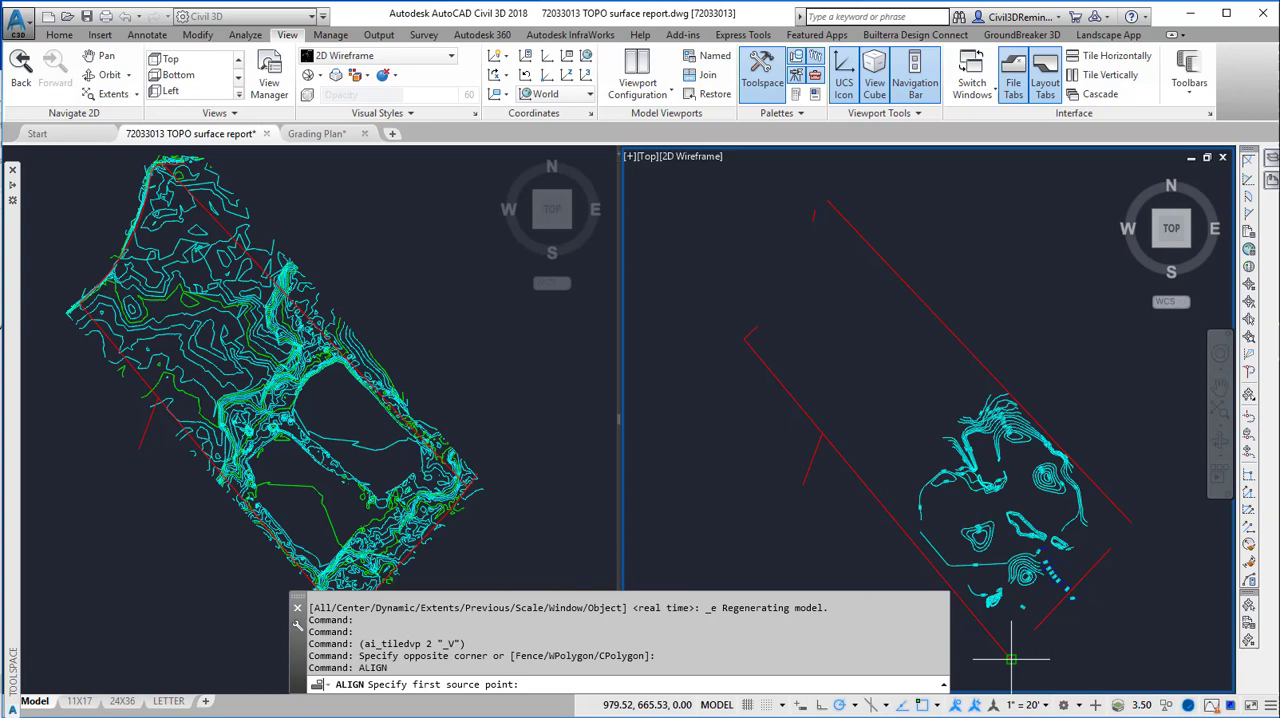
left_click(1010, 655)
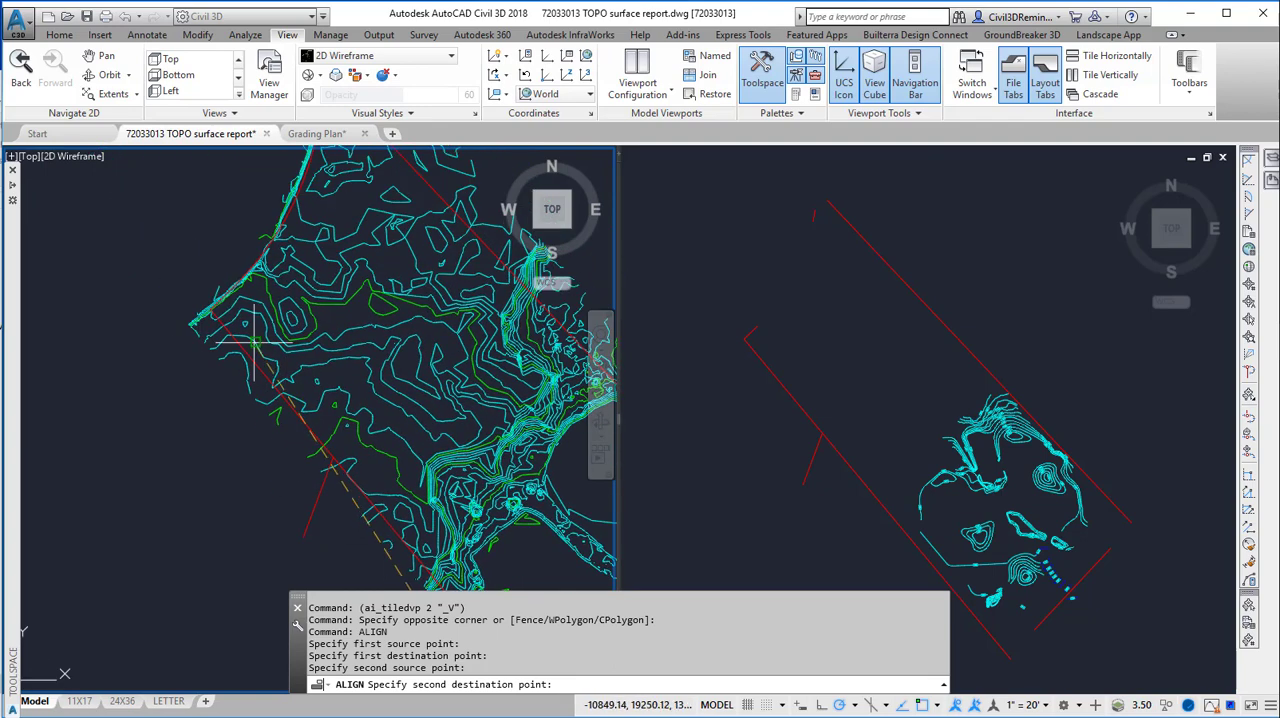
left_click(240, 262)
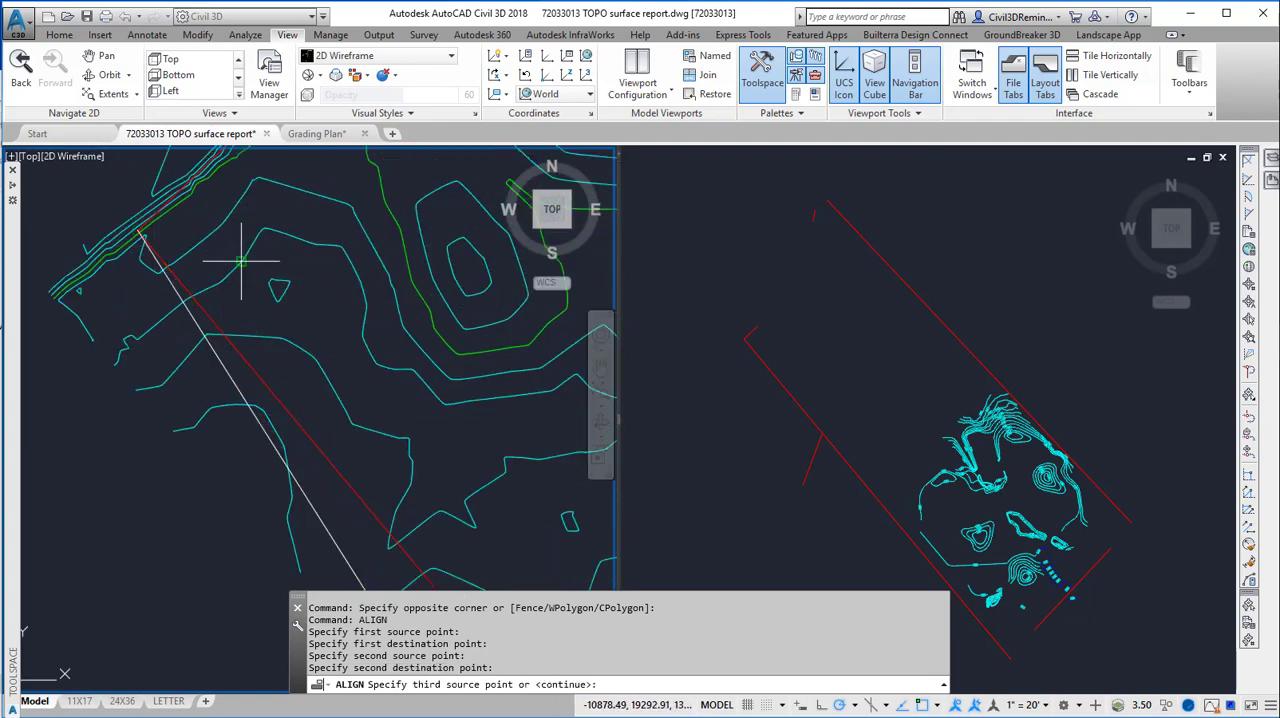
mouse_move(240, 262)
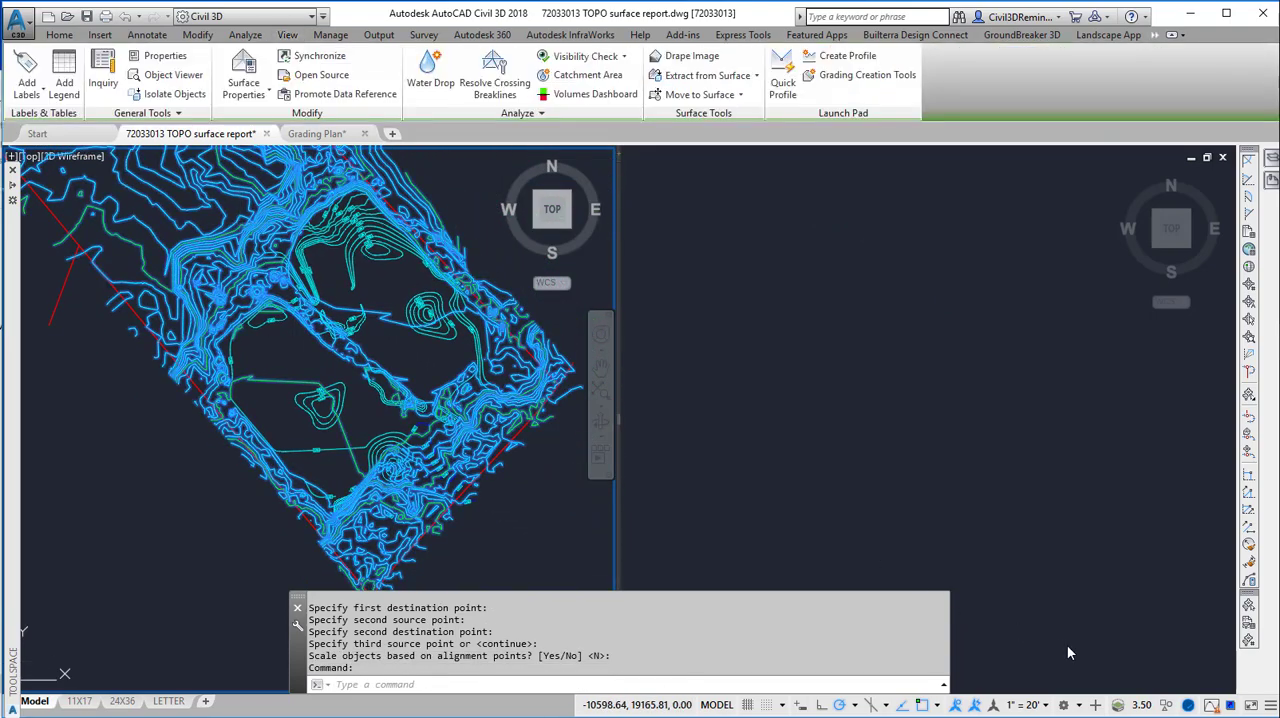
- Hide the EG TIN surface, leaving the aligned contours and property lines visible
left_click(288, 34)
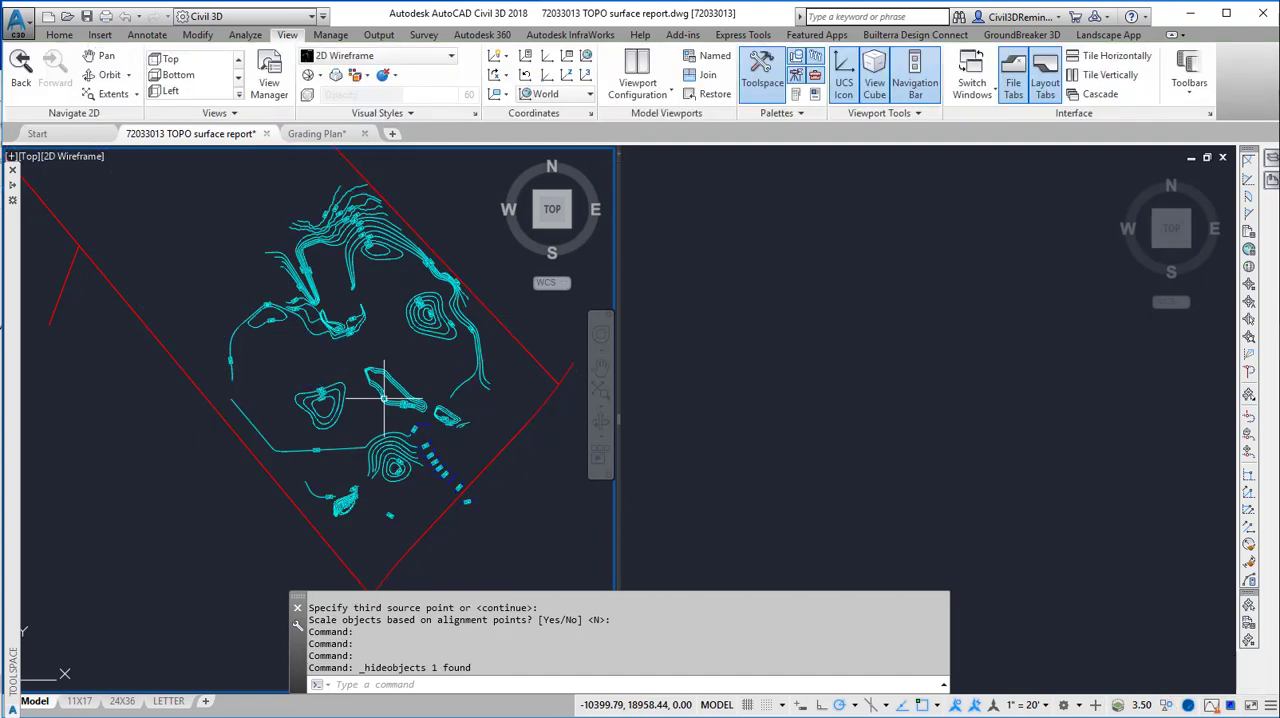
mouse_move(424, 355)
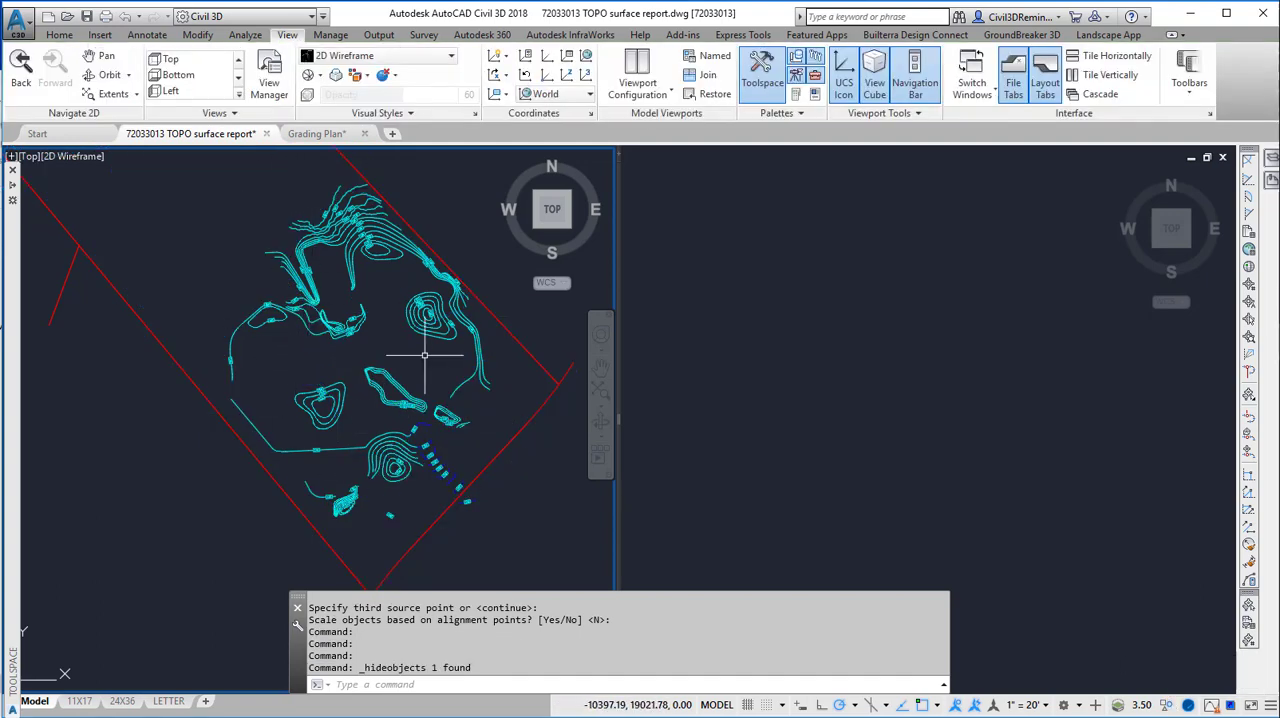
mouse_move(210, 240)
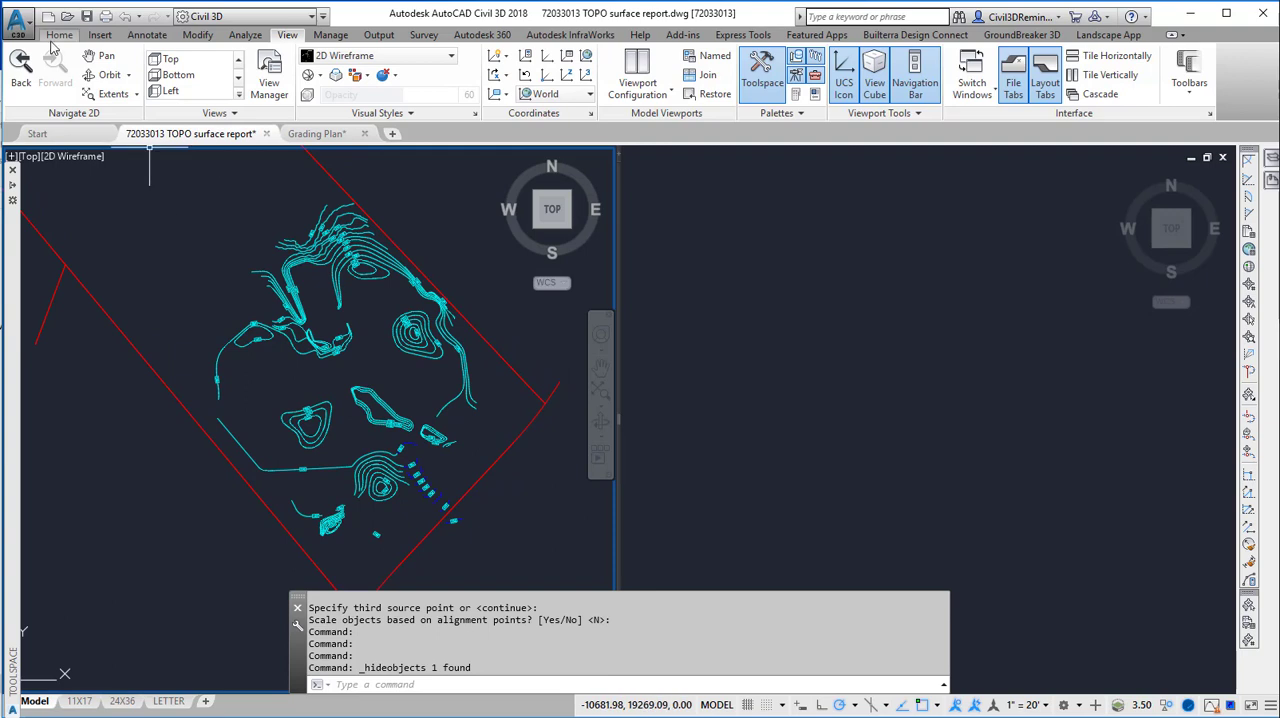
- Create an empty TIN surface named Fg
left_click(148, 75)
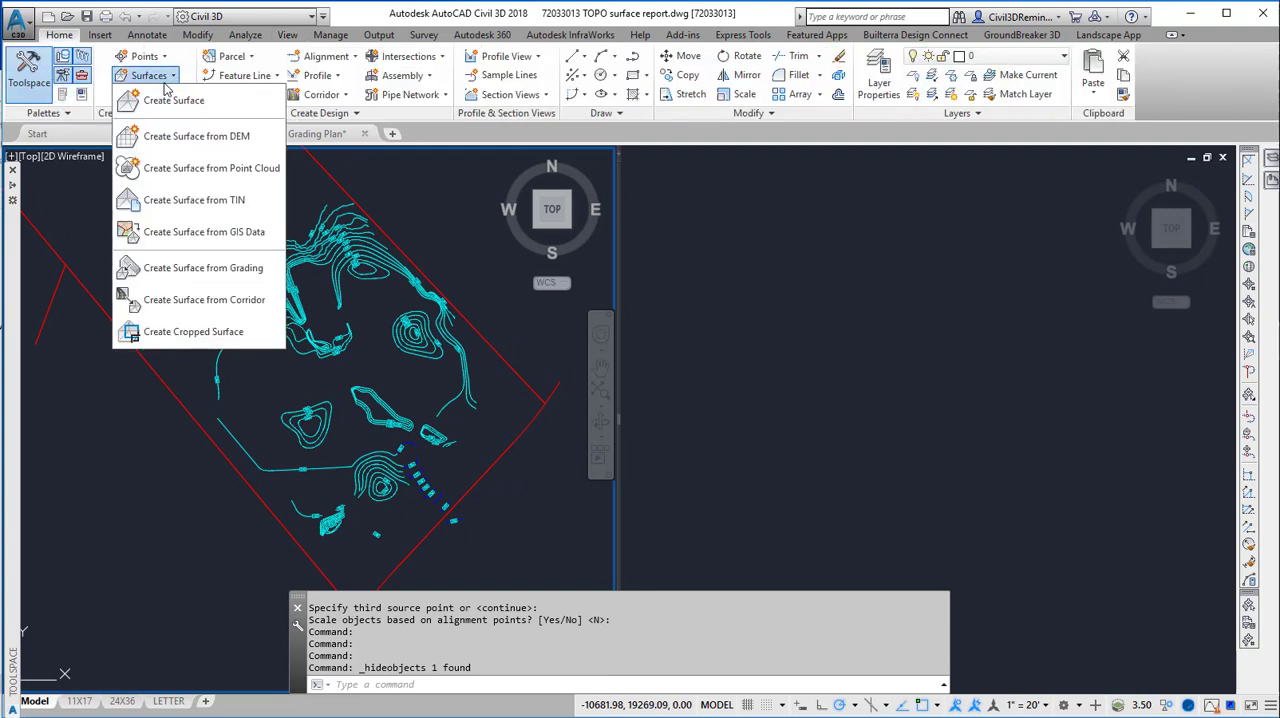
mouse_move(173, 100)
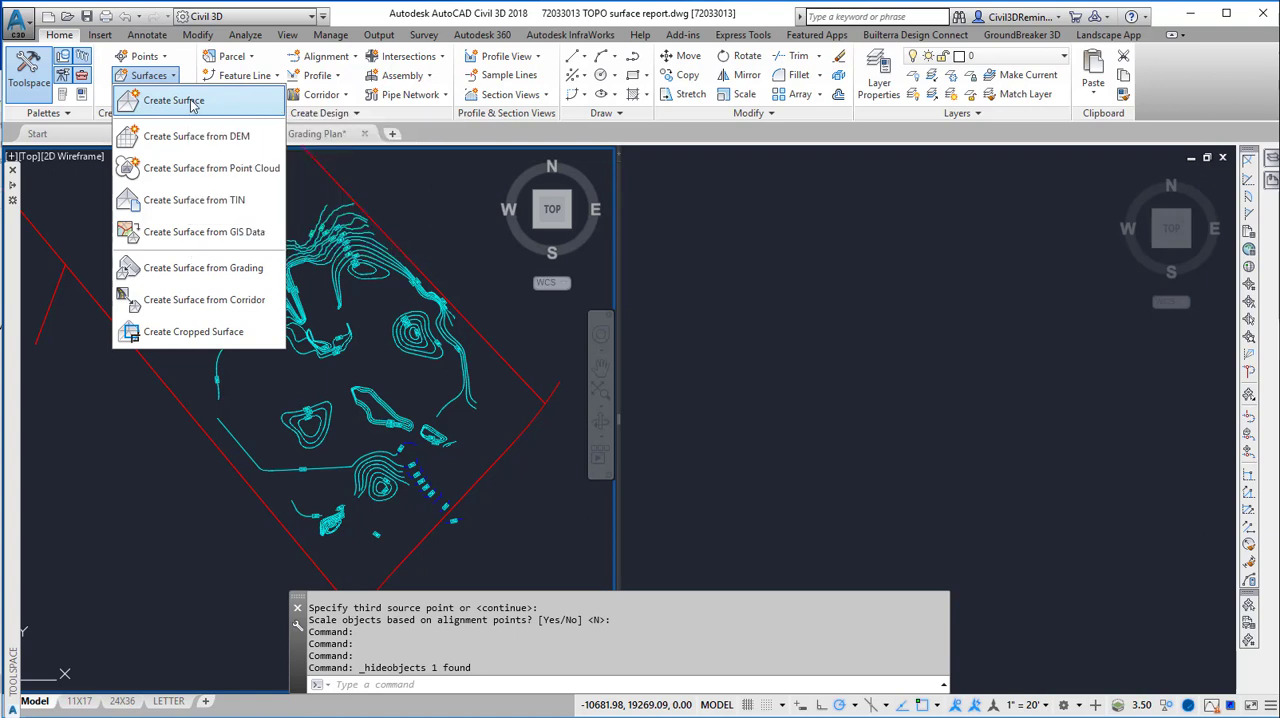
left_click(173, 100)
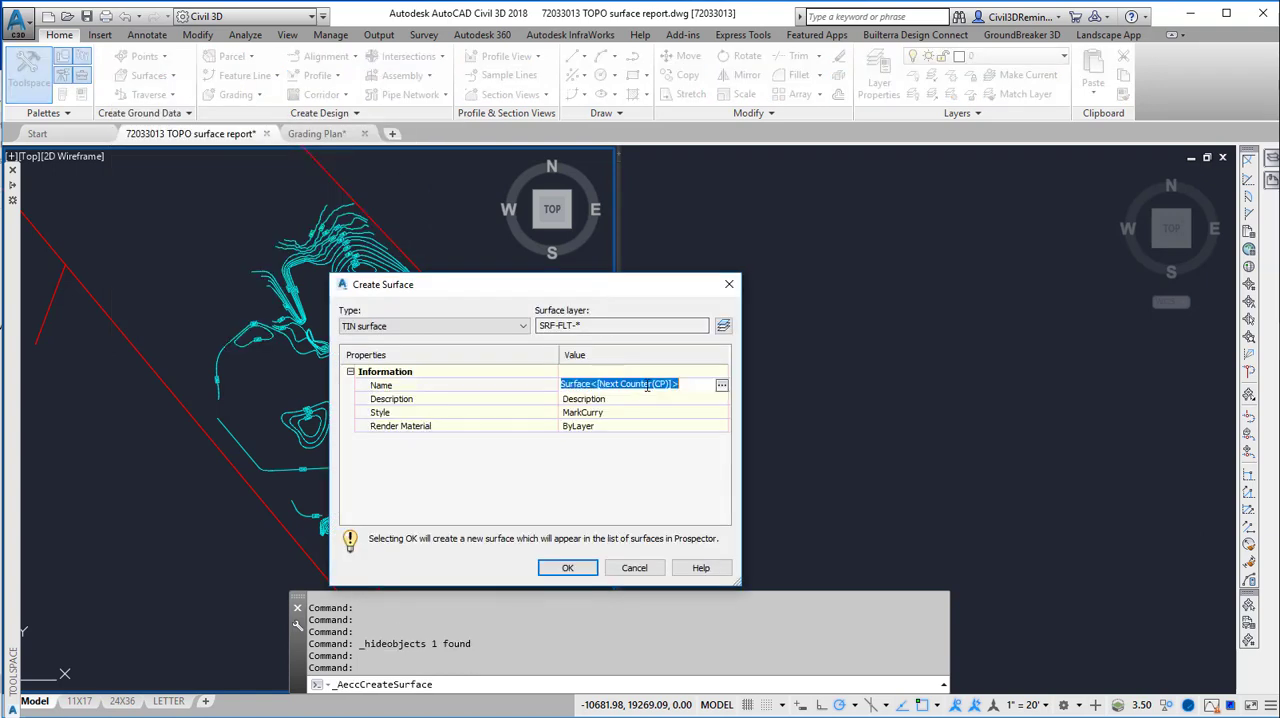
type("Fg")
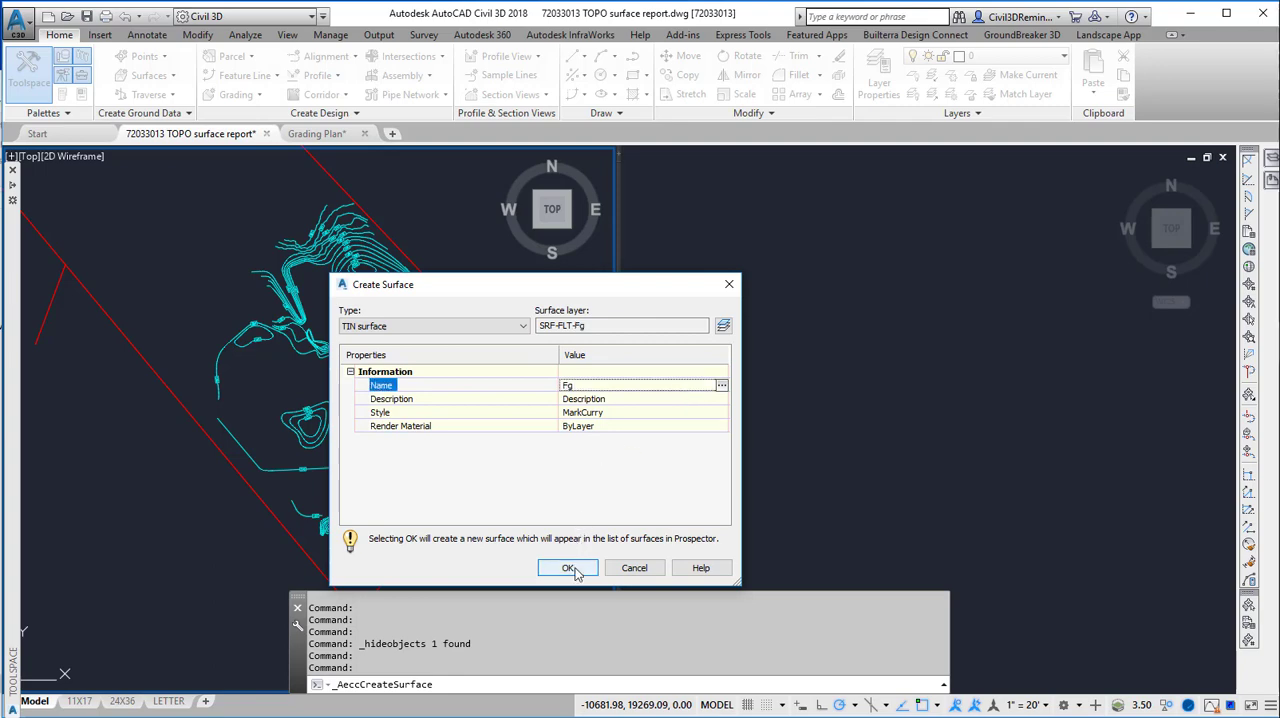
left_click(568, 568)
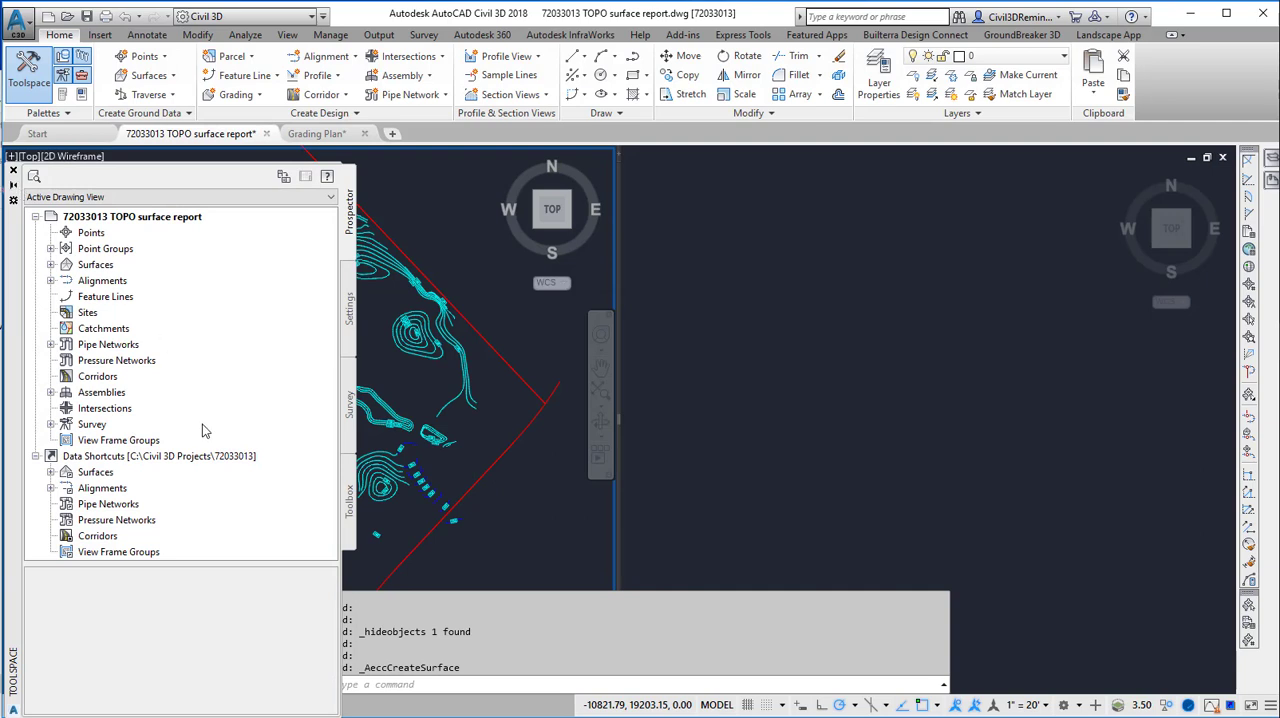
- Expand Surfaces > Fg > Definition in Prospector and add data to Contours
left_click(51, 264)
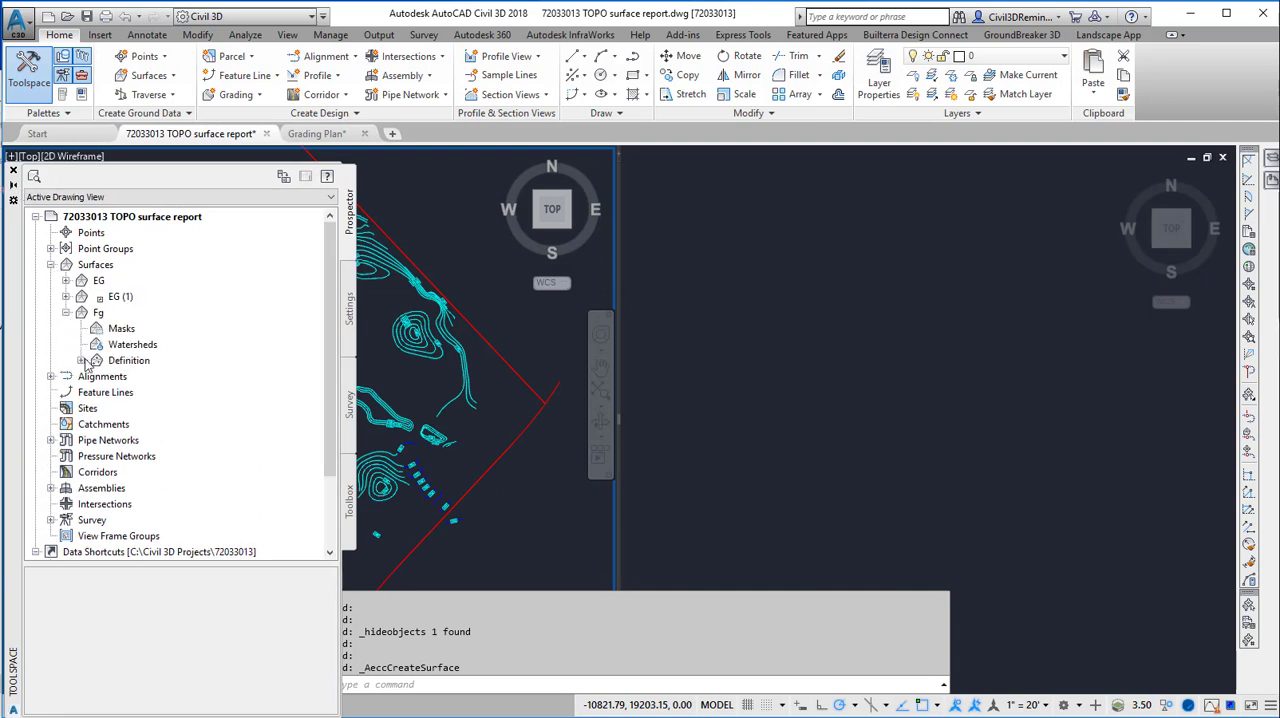
left_click(81, 360)
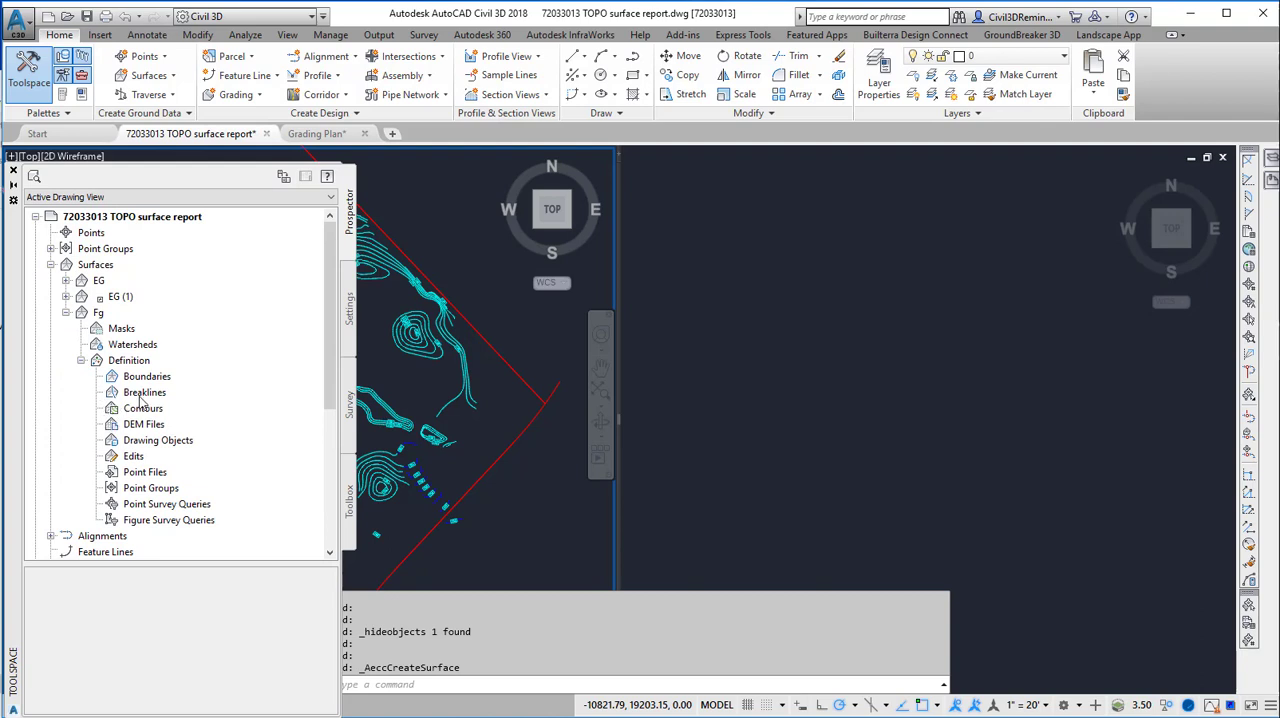
left_click(143, 408)
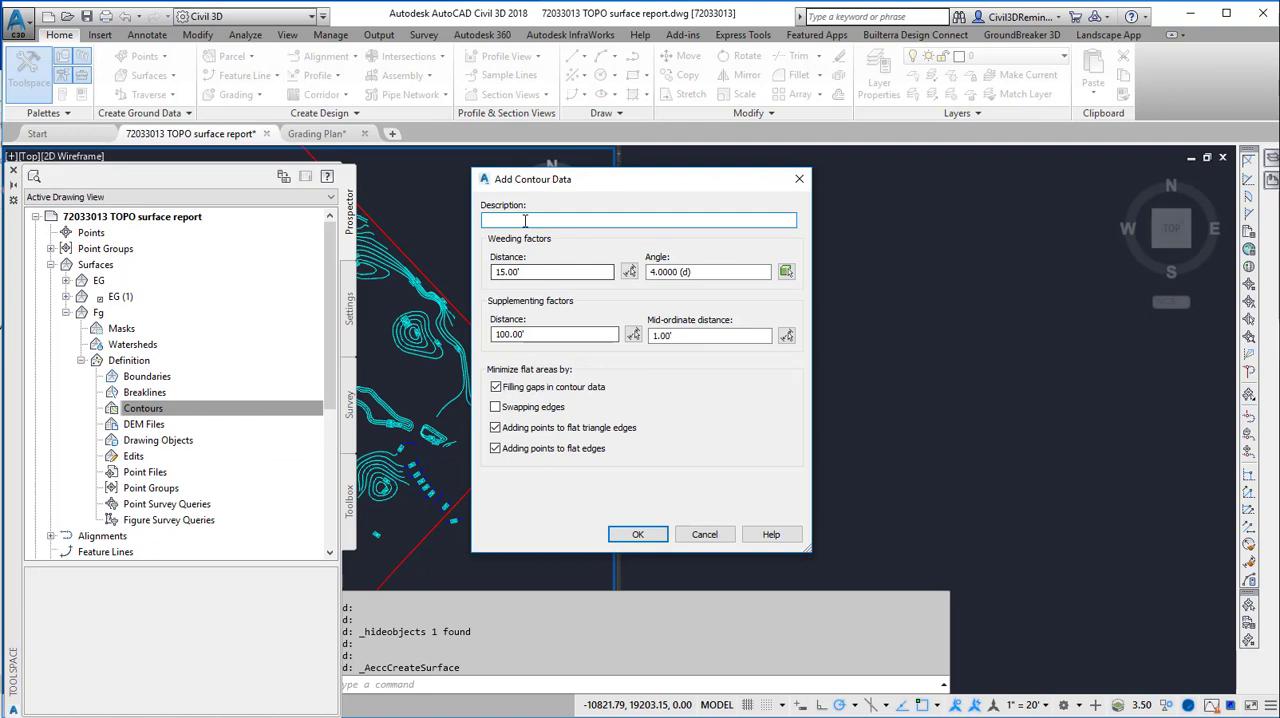
- Add the 79 architect's contours to Fg with description 'cONTOUR dATA'
type("cON")
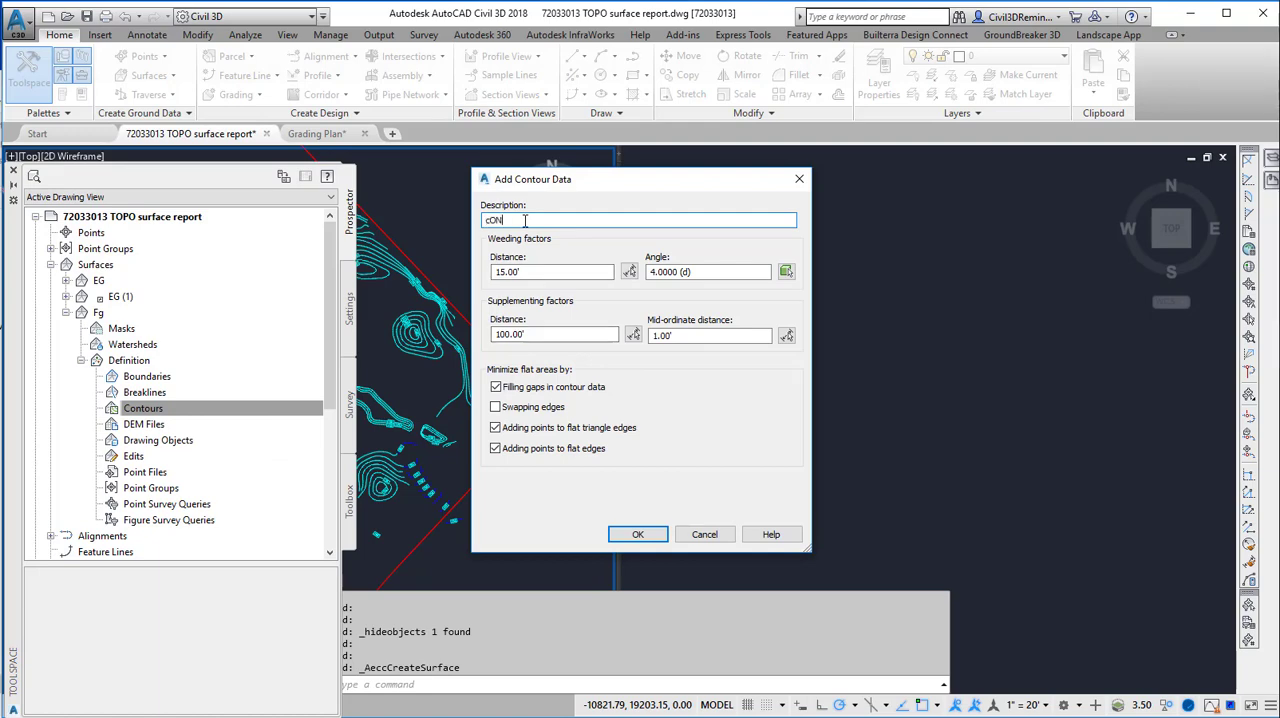
type("TOUR")
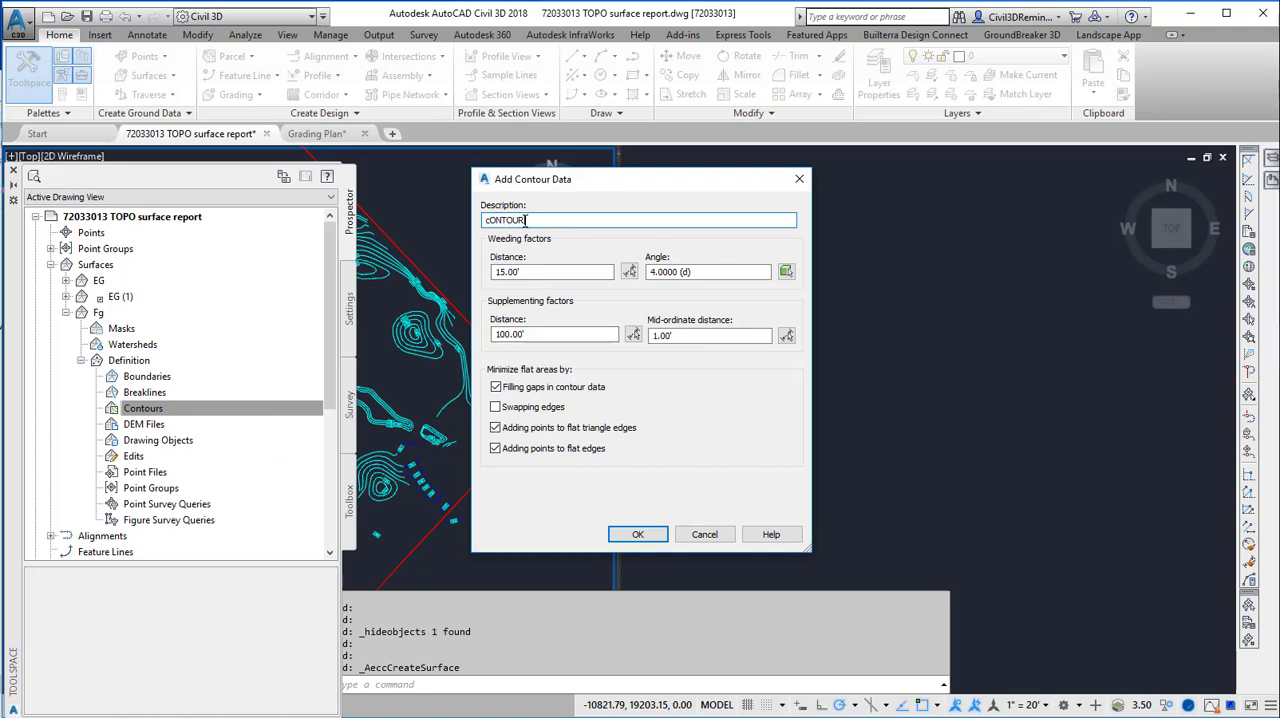
type("DATA")
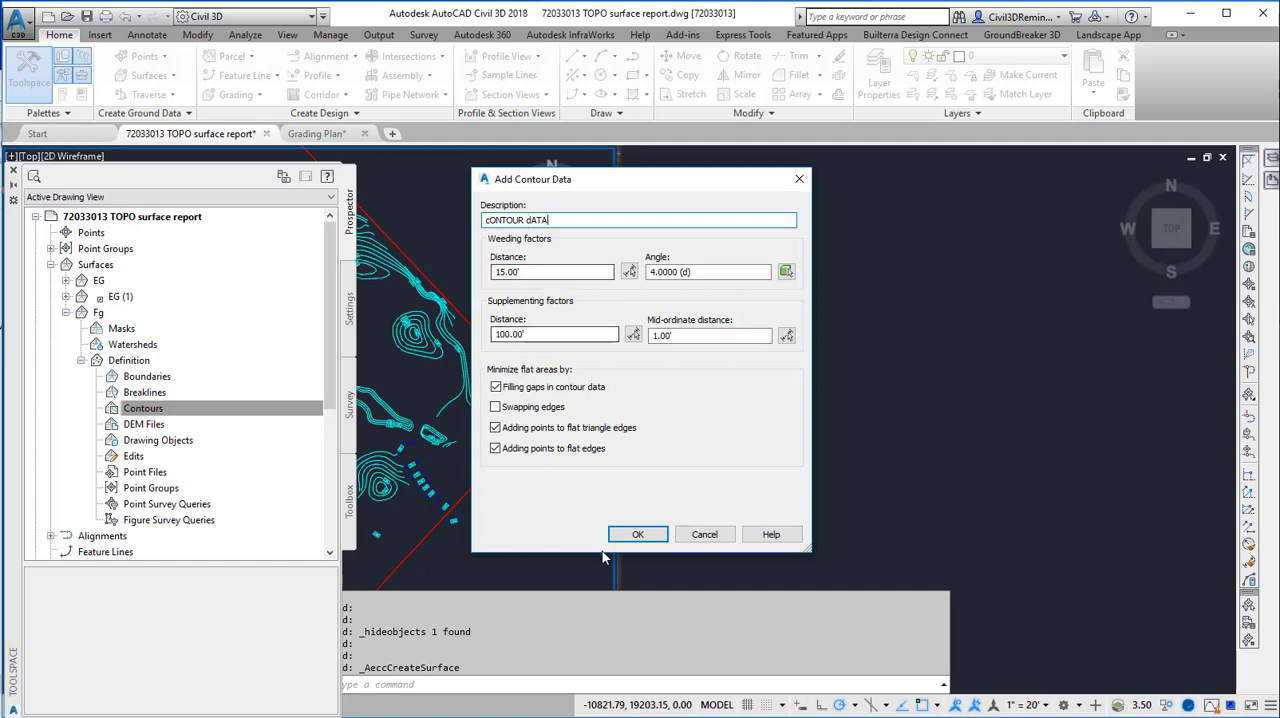
left_click(638, 534)
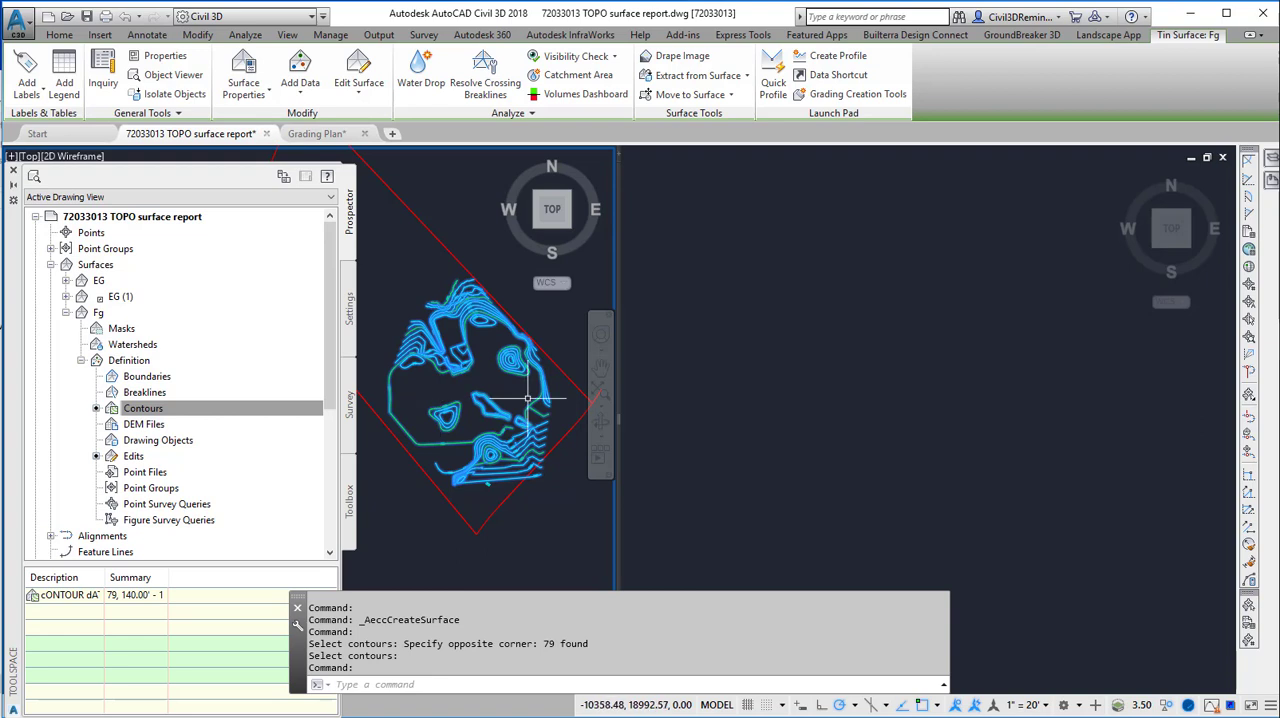
mouse_move(540, 420)
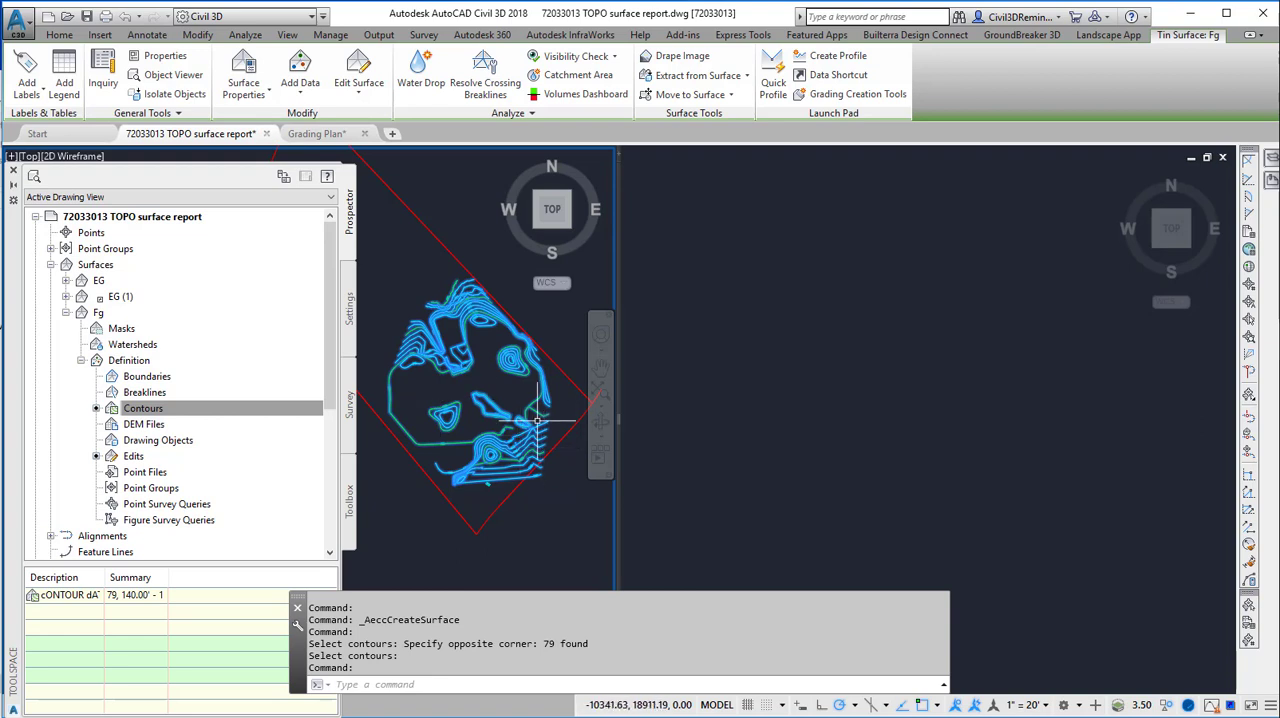
mouse_move(485, 362)
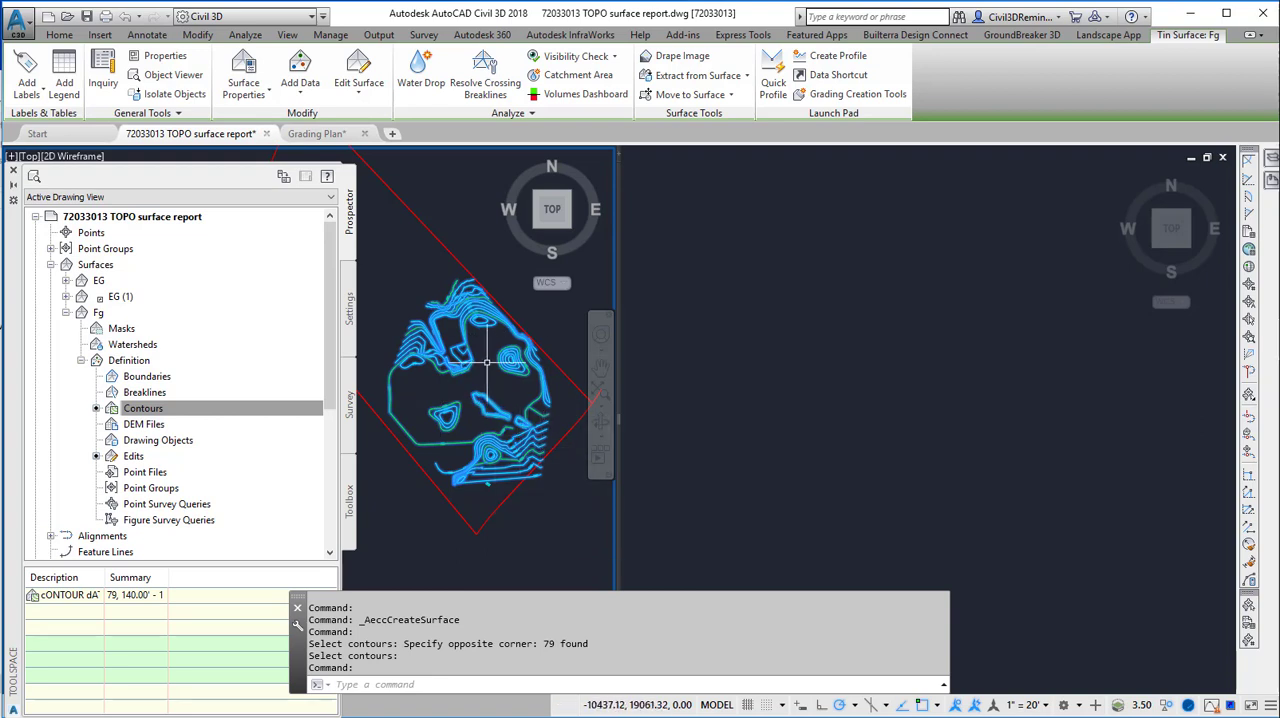
mouse_move(490, 388)
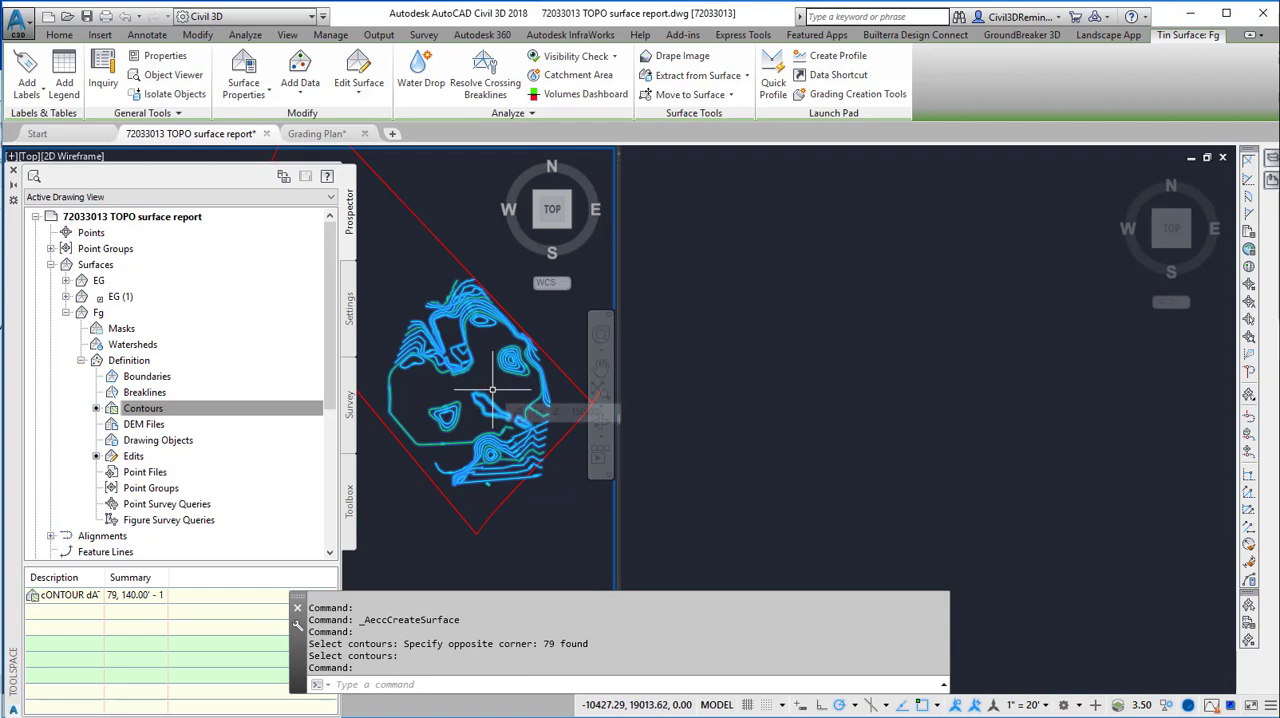
mouse_move(490, 410)
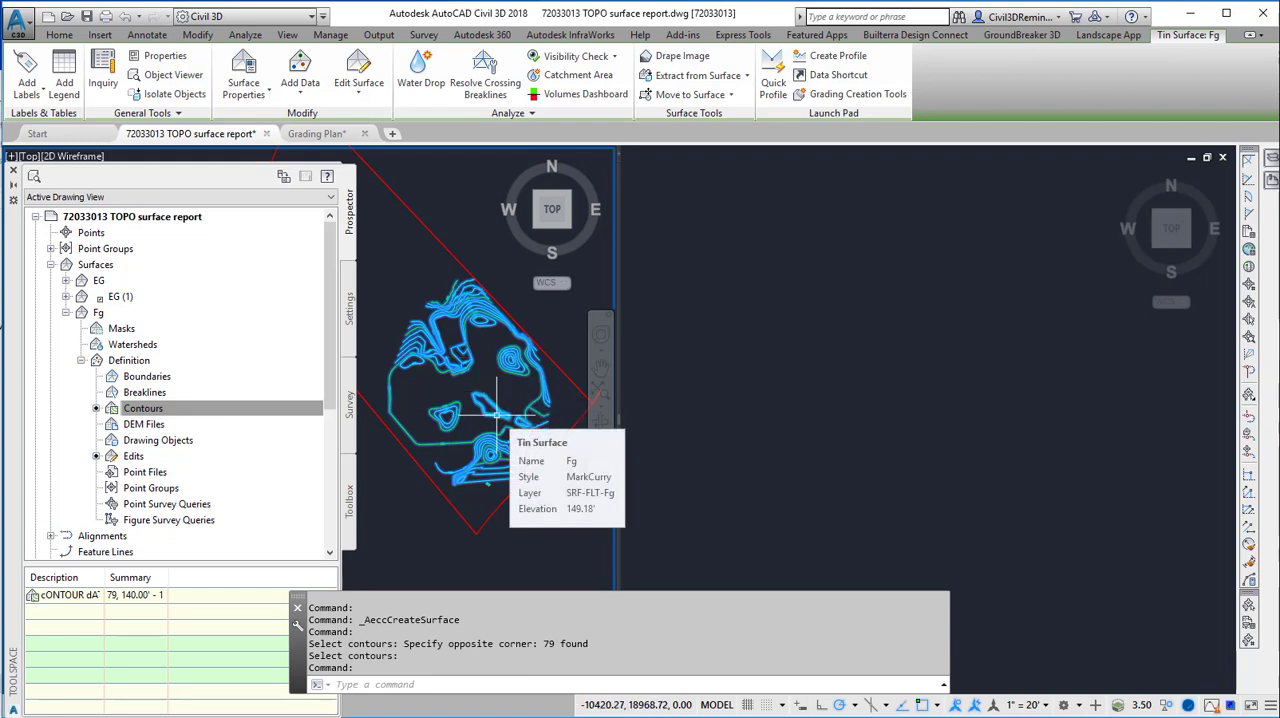
mouse_move(470, 385)
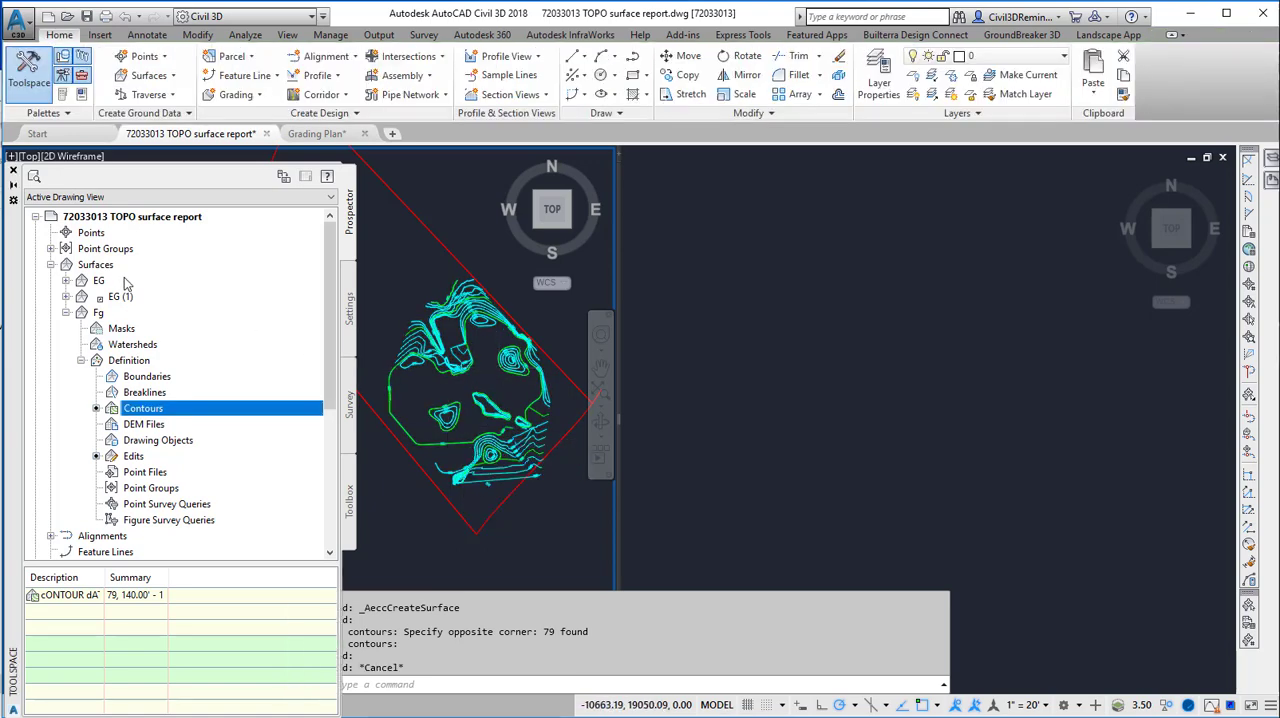
- Delete the old EG surface and rename EG (1) to EG
right_click(98, 280)
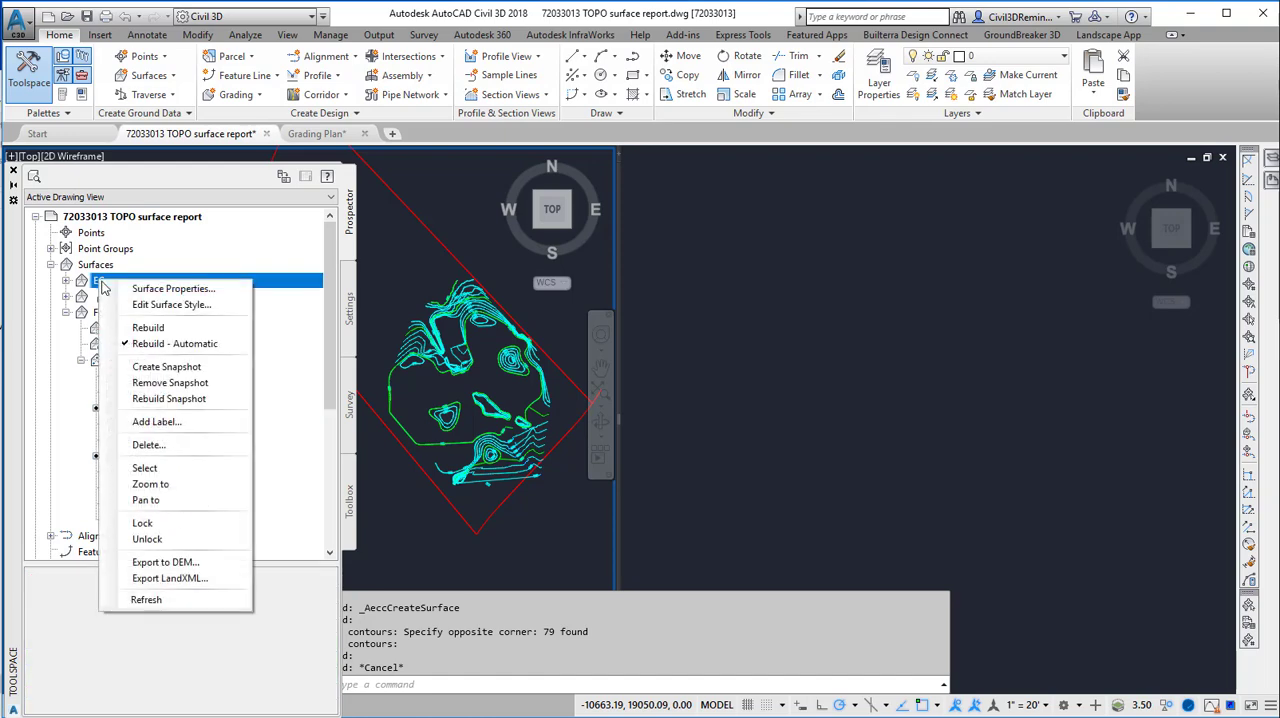
mouse_move(160, 445)
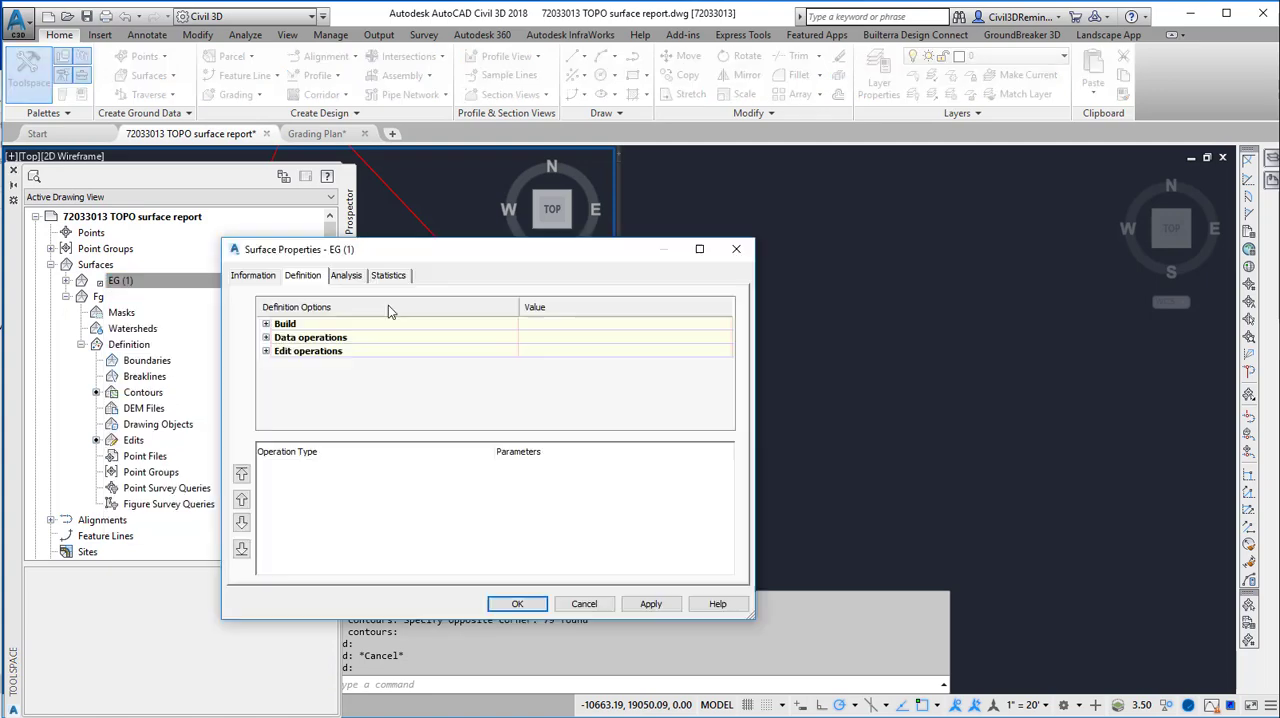
left_click(253, 275)
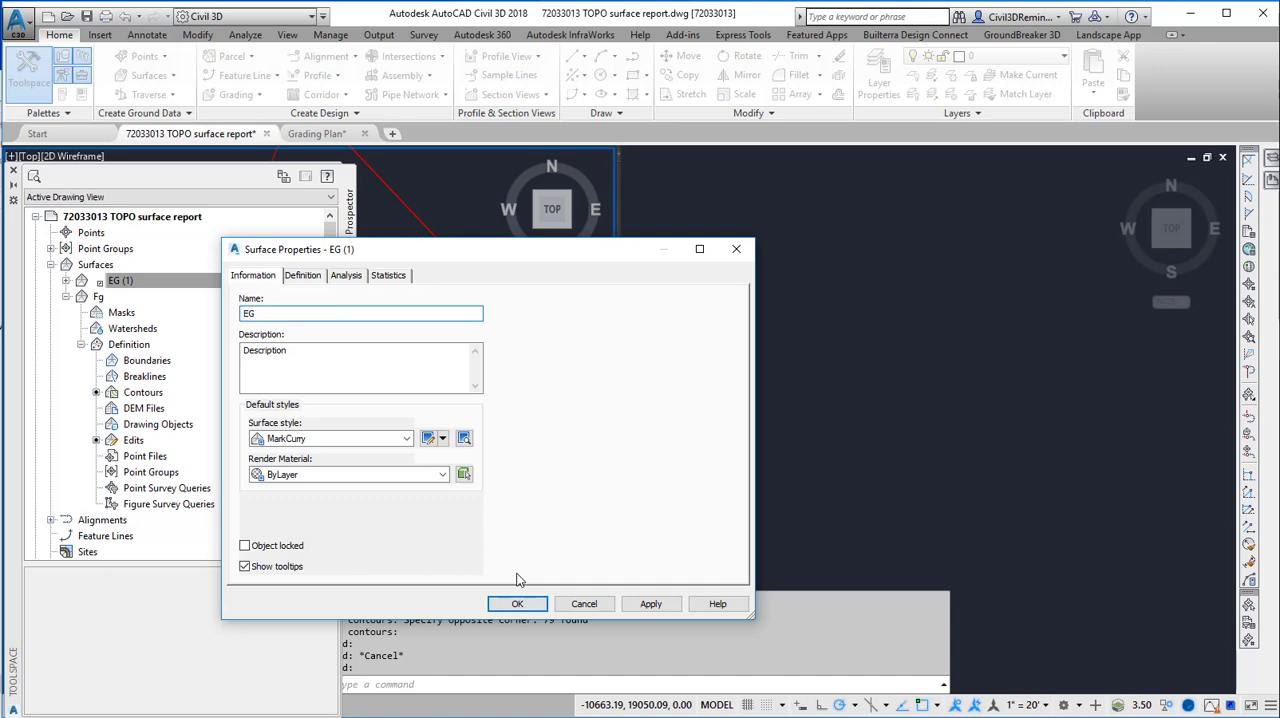
left_click(517, 603)
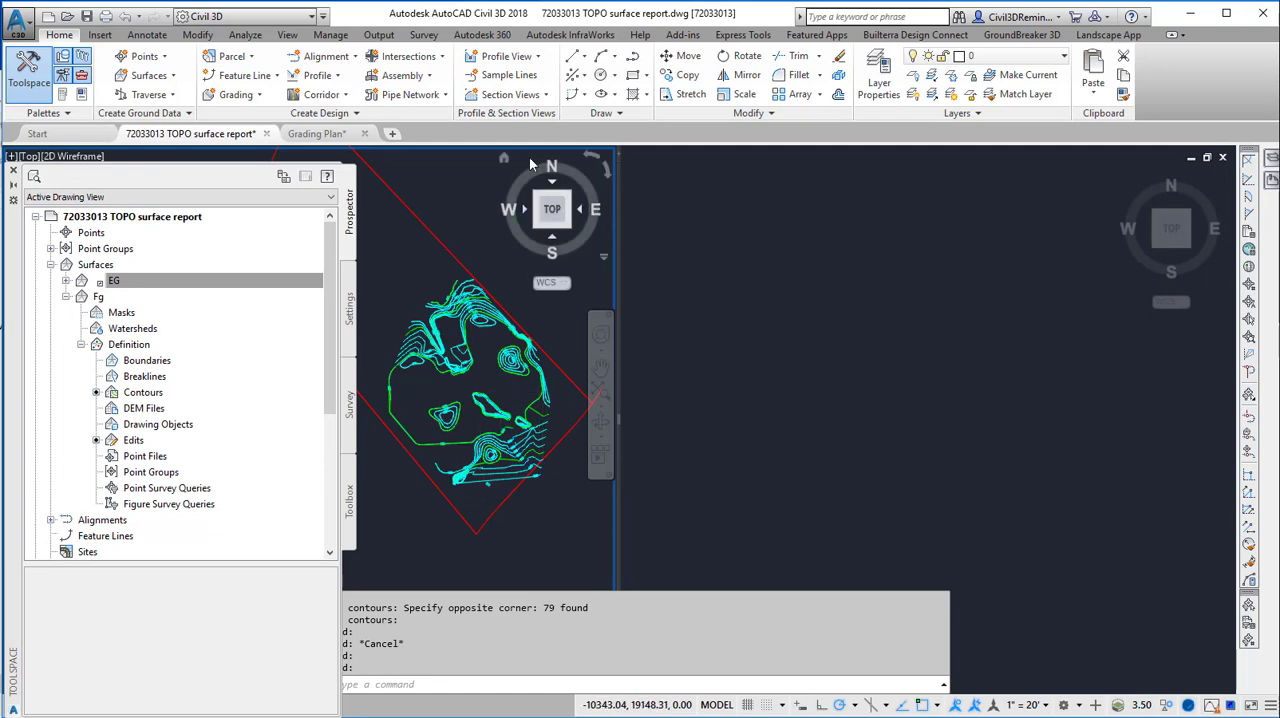
- Return to a single viewport zoomed to the Fg contours
left_click(288, 34)
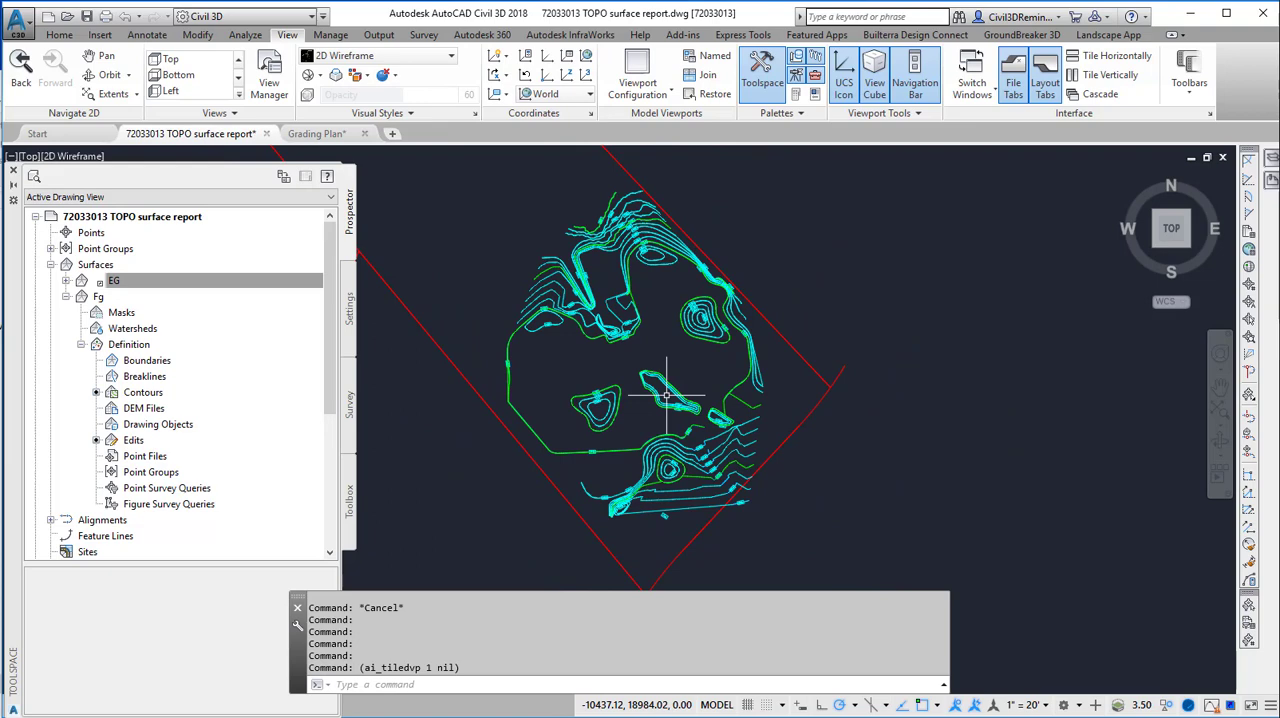
mouse_move(748, 446)
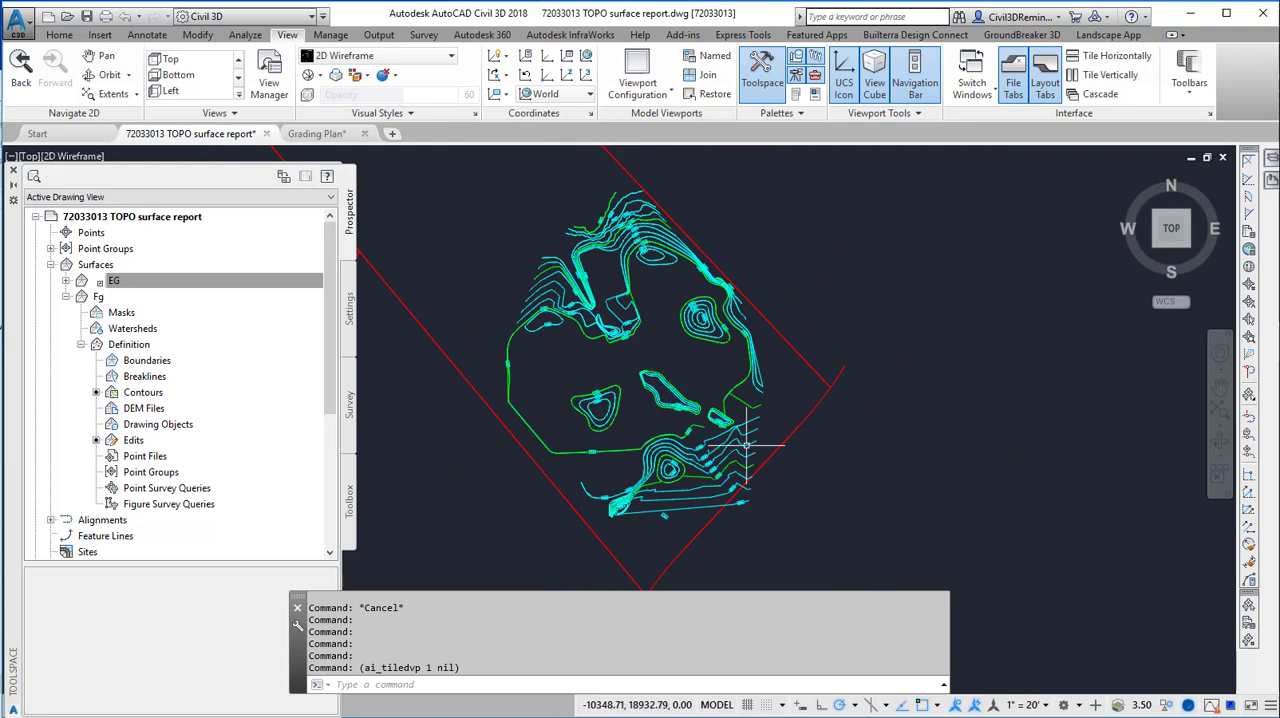